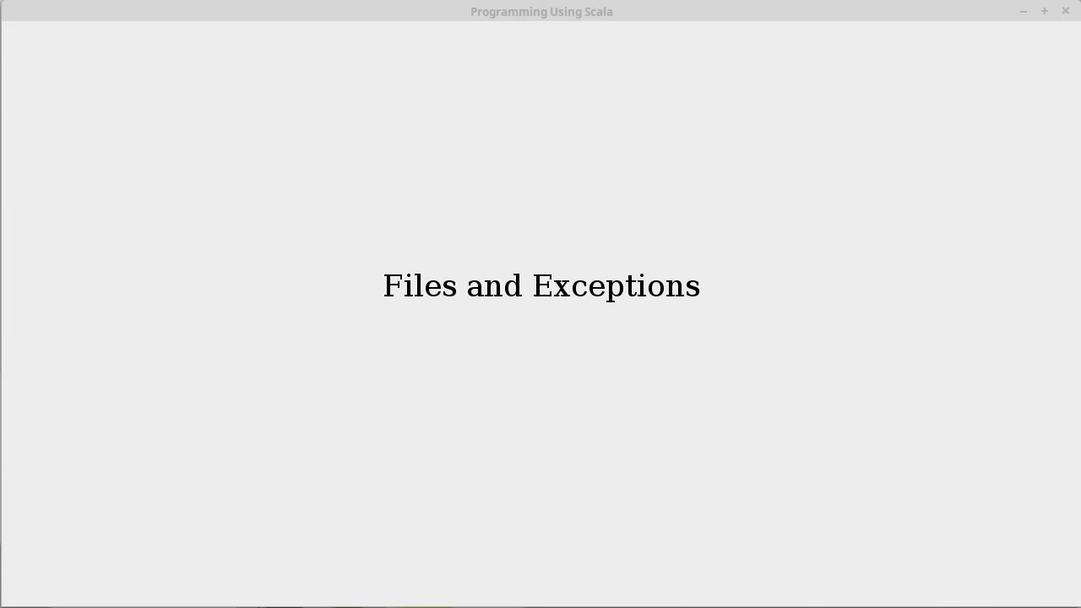
pyautogui.moveTo(985, 257)
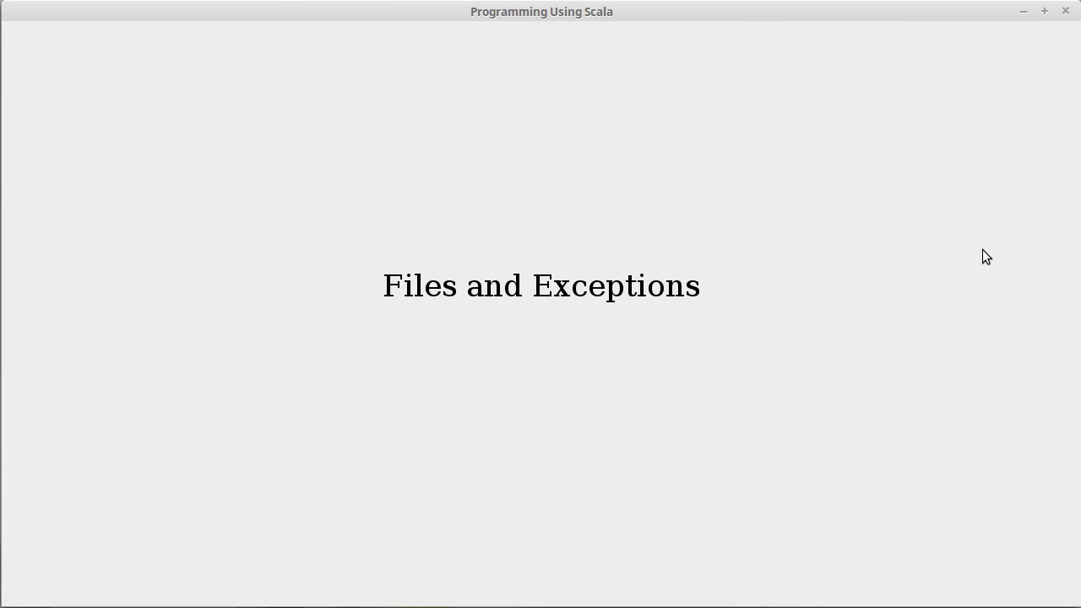
pyautogui.moveTo(814, 195)
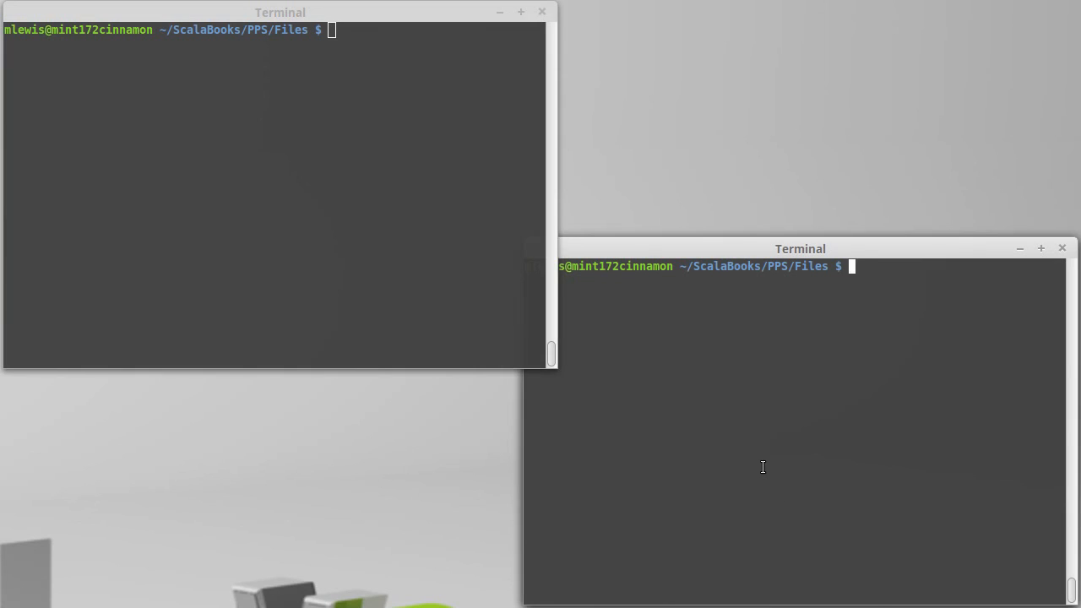
# Step: List the folder with ls -l, start the Scala REPL, and import scala.io.Source
pyautogui.write('ls -l')
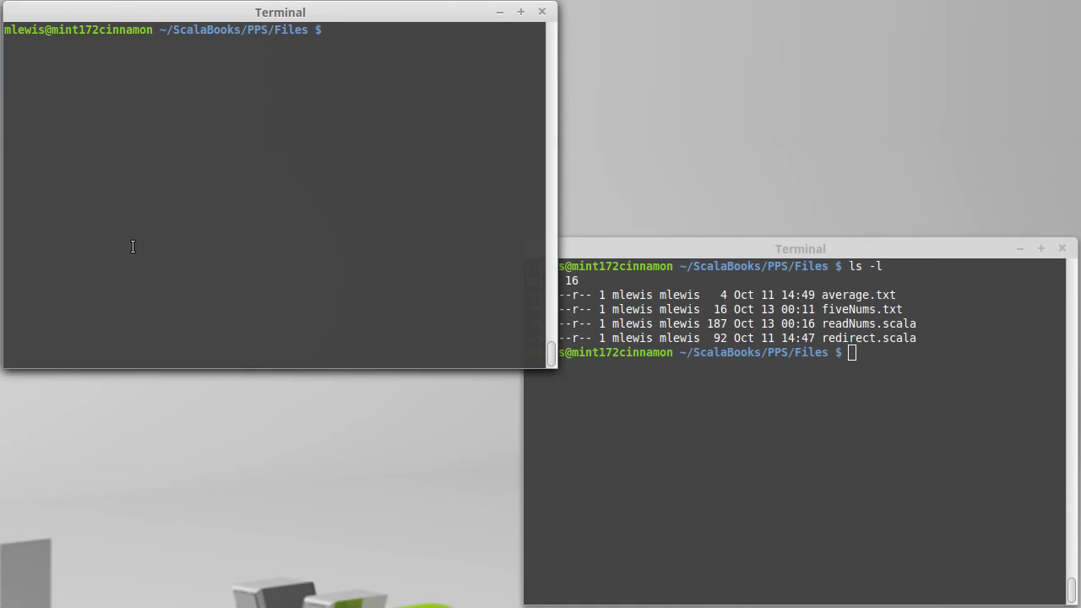
pyautogui.write('scala')
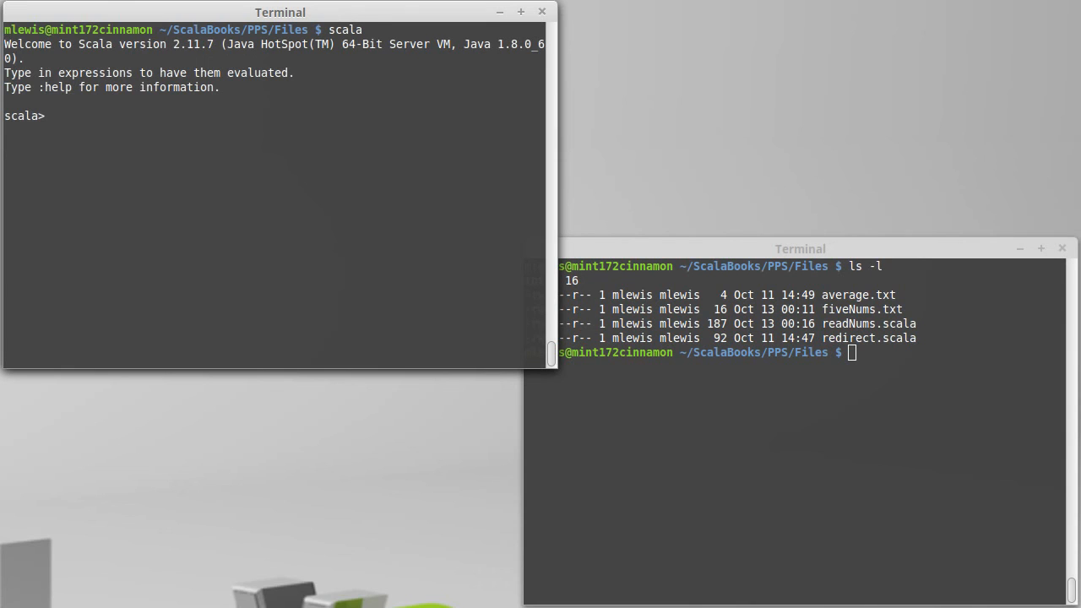
pyautogui.write('import scala.io')
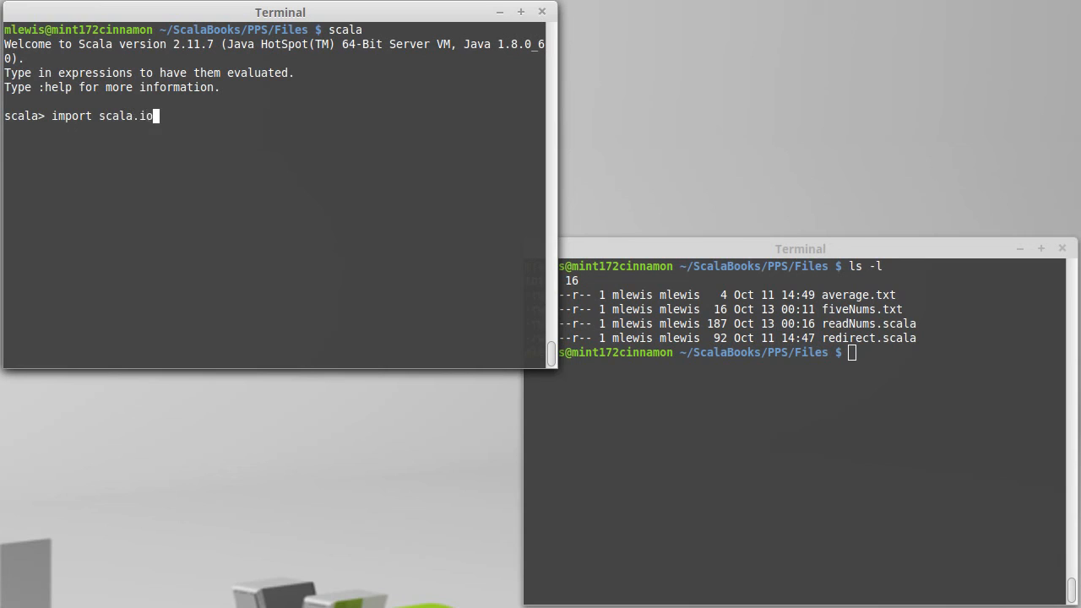
pyautogui.write('.Source')
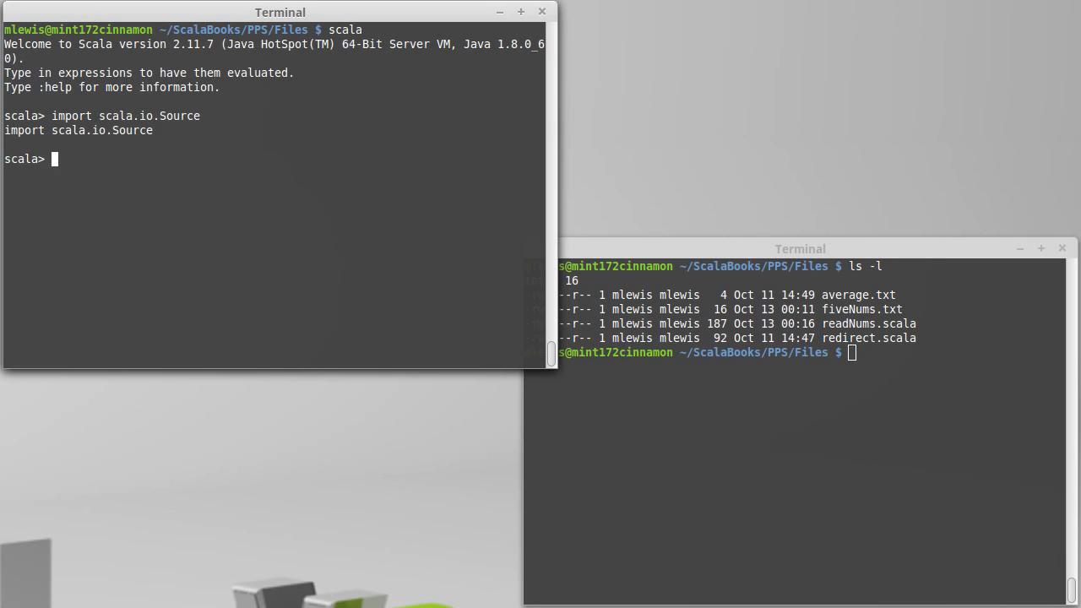
# Step: Enter val source = Source.fromFile("aaa.txt") to open the missing file
pyautogui.write('val source =')
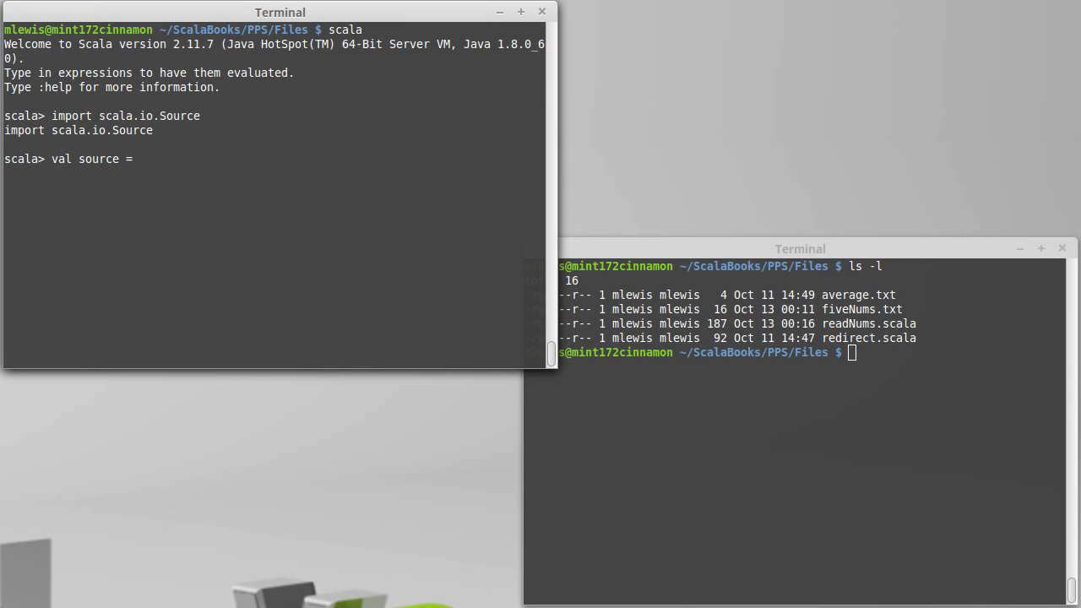
pyautogui.write('Source')
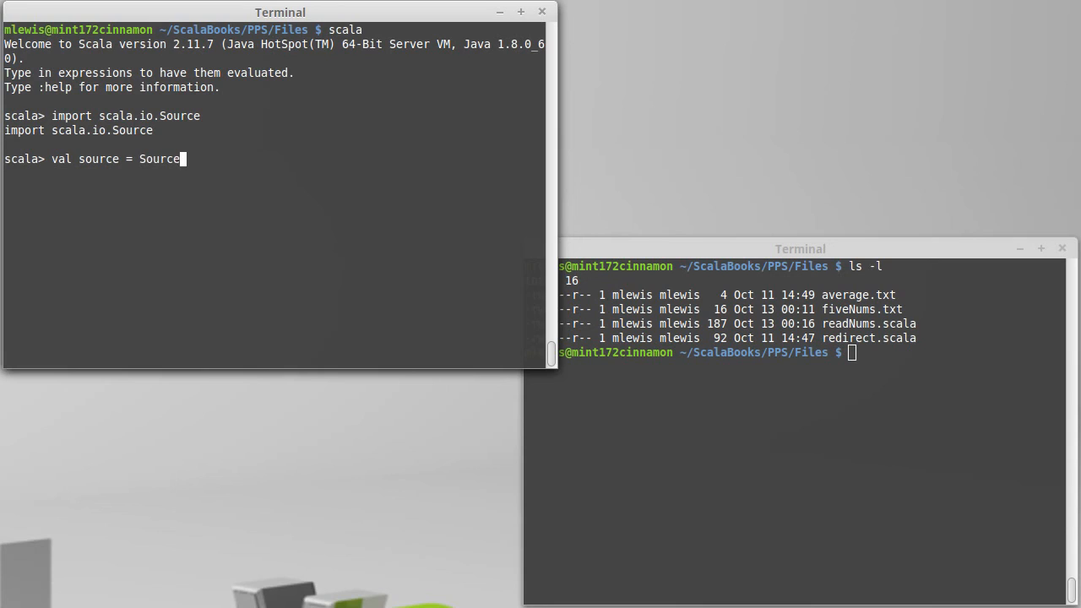
pyautogui.write('.fromFile')
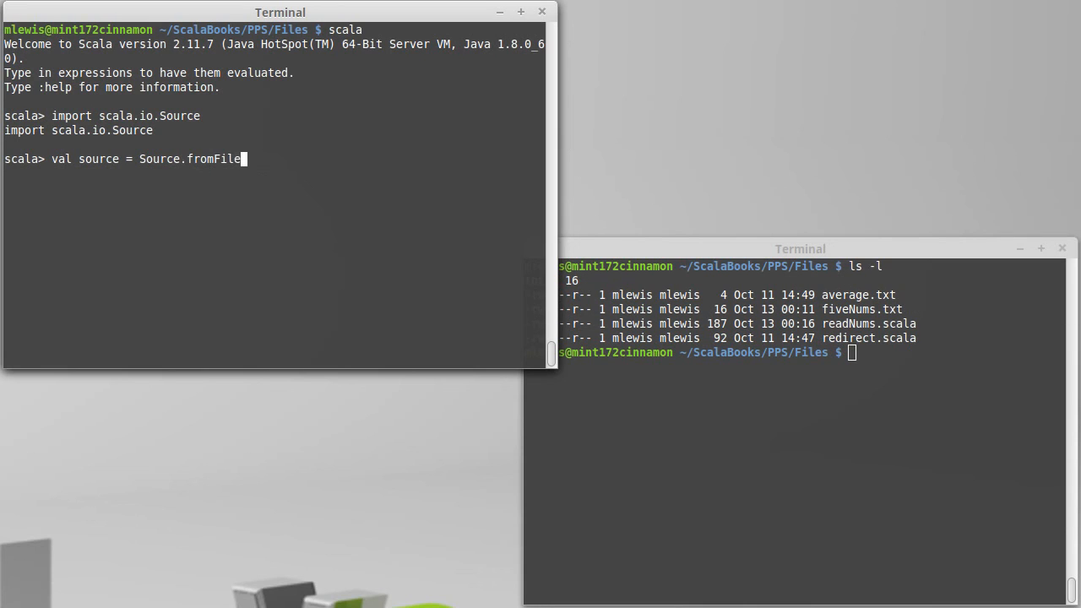
pyautogui.write('("aaa')
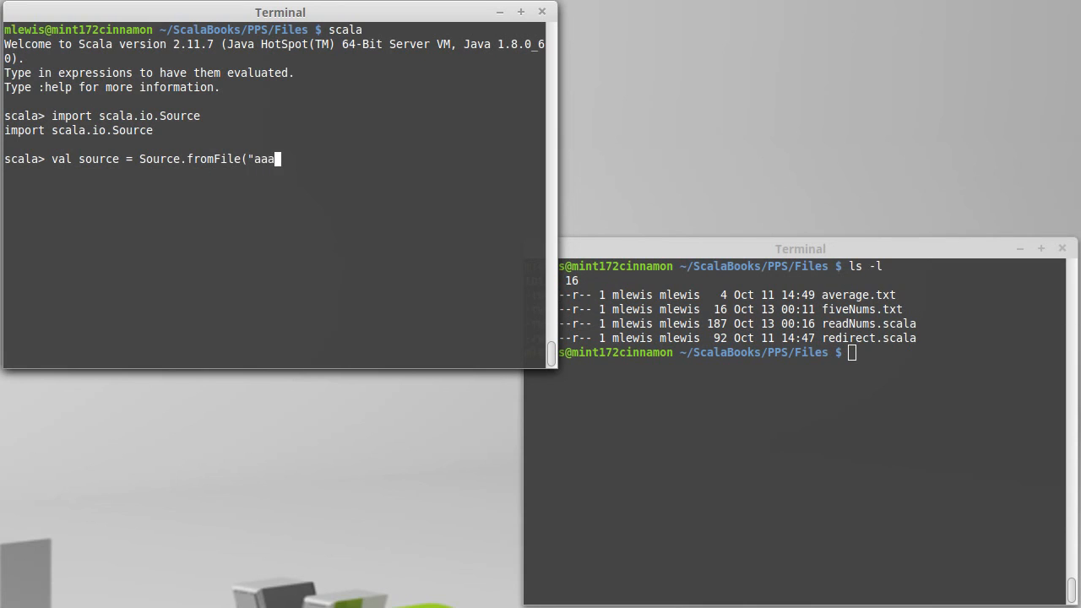
pyautogui.write('.txt")')
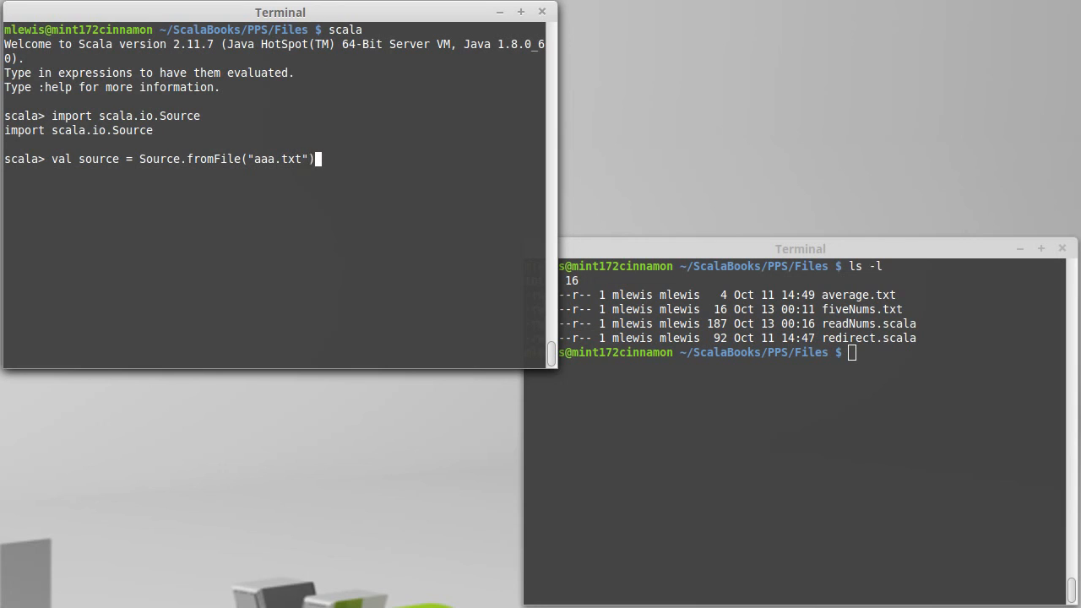
pyautogui.moveTo(395, 278)
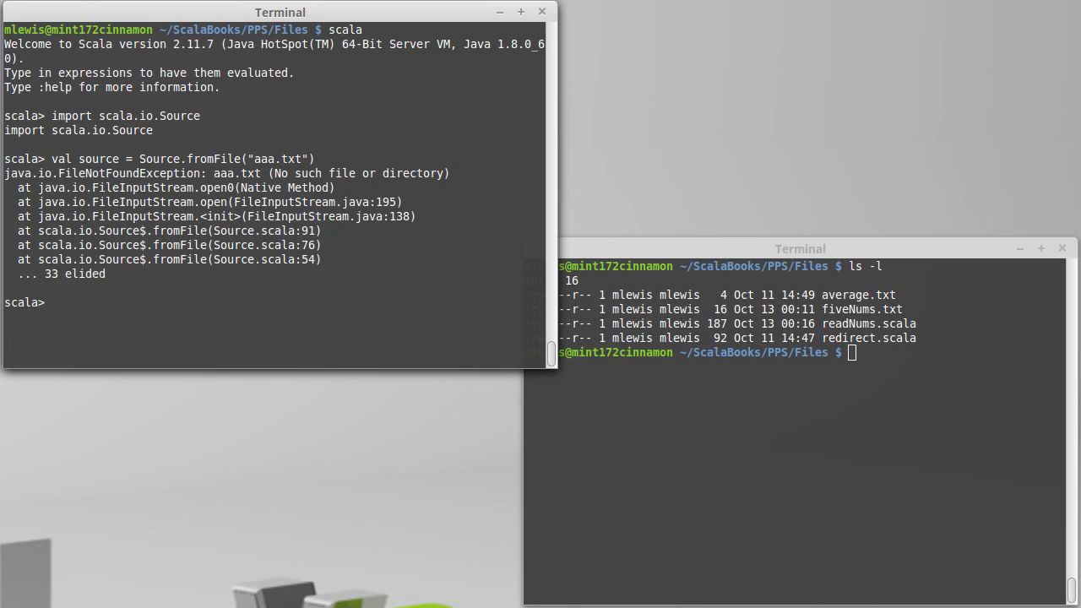
pyautogui.moveTo(111, 175)
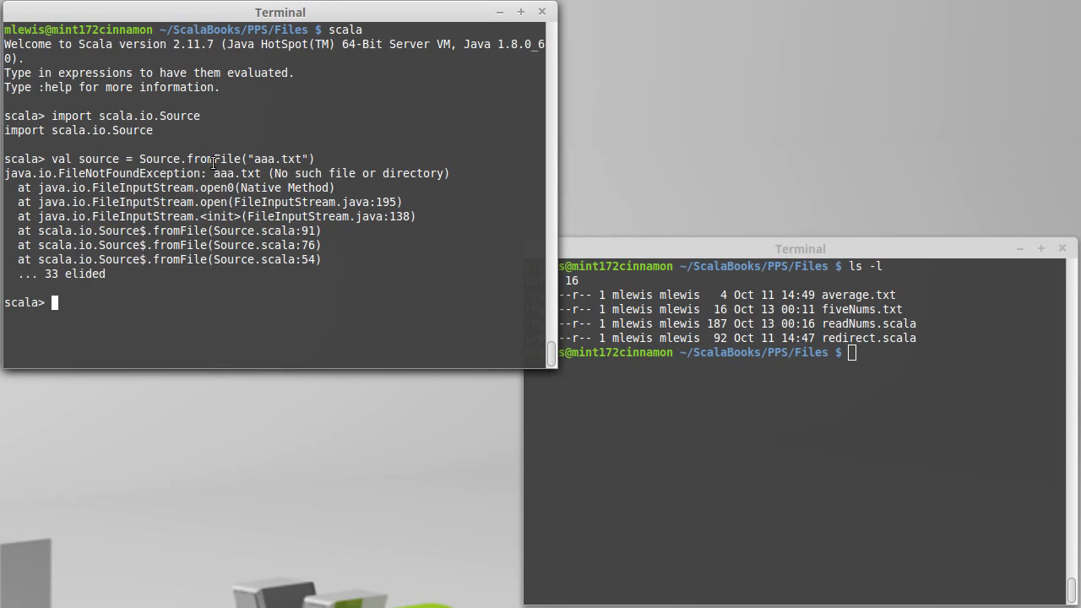
pyautogui.moveTo(251, 159)
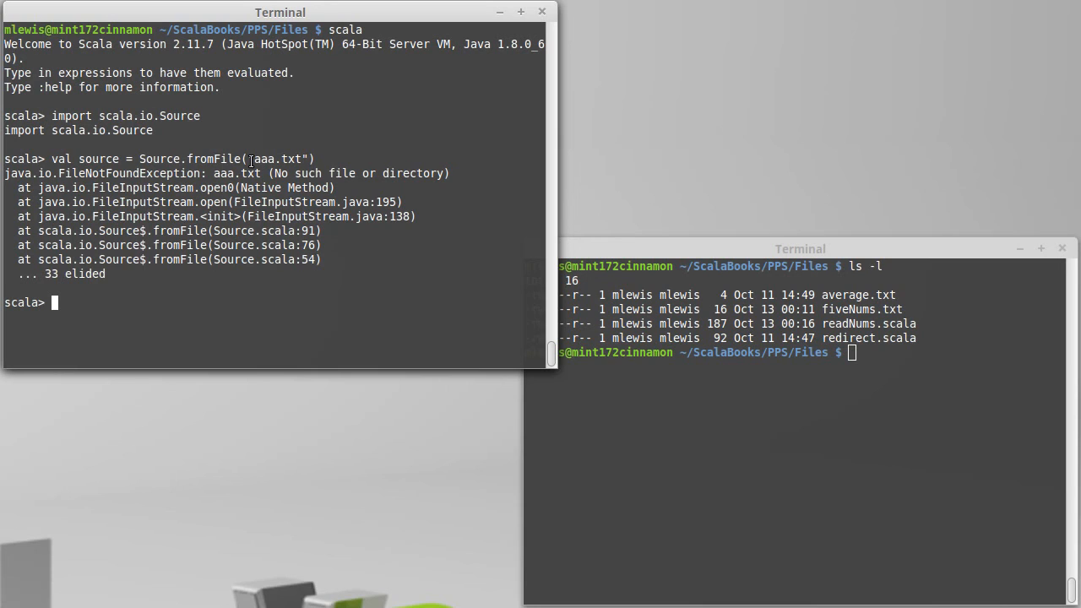
pyautogui.moveTo(253, 181)
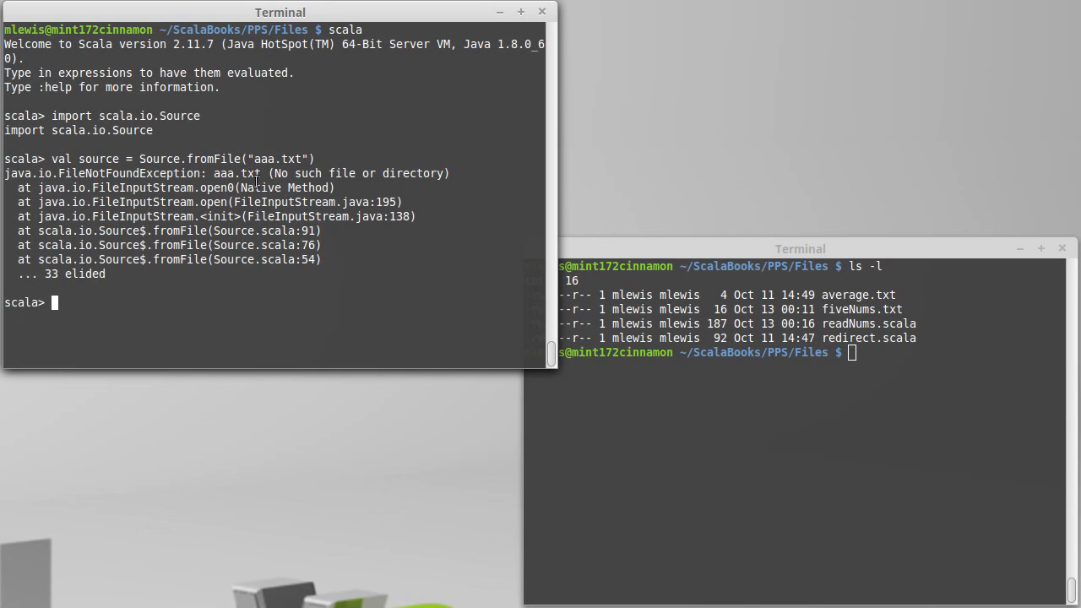
# Step: Write a try block that opens aaa.txt and prints source.mkString
pyautogui.write('try')
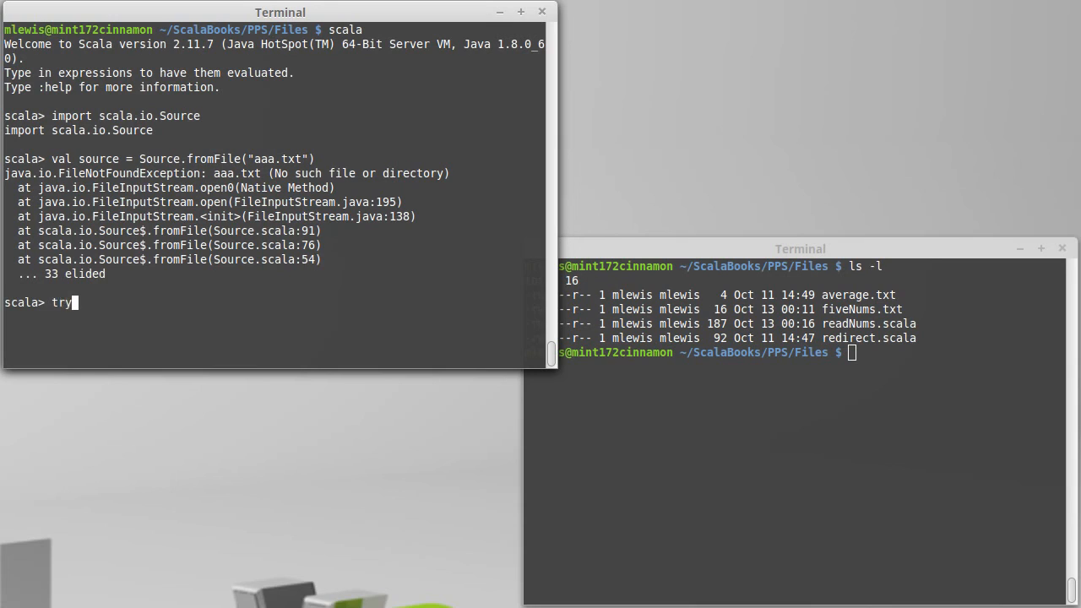
pyautogui.write('{')
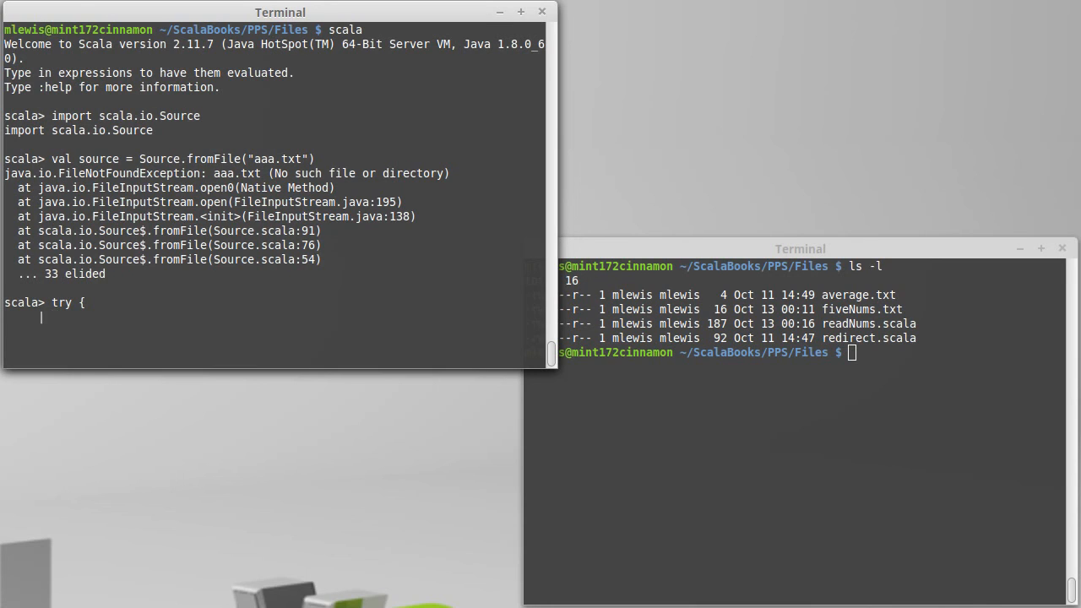
pyautogui.write('val source =')
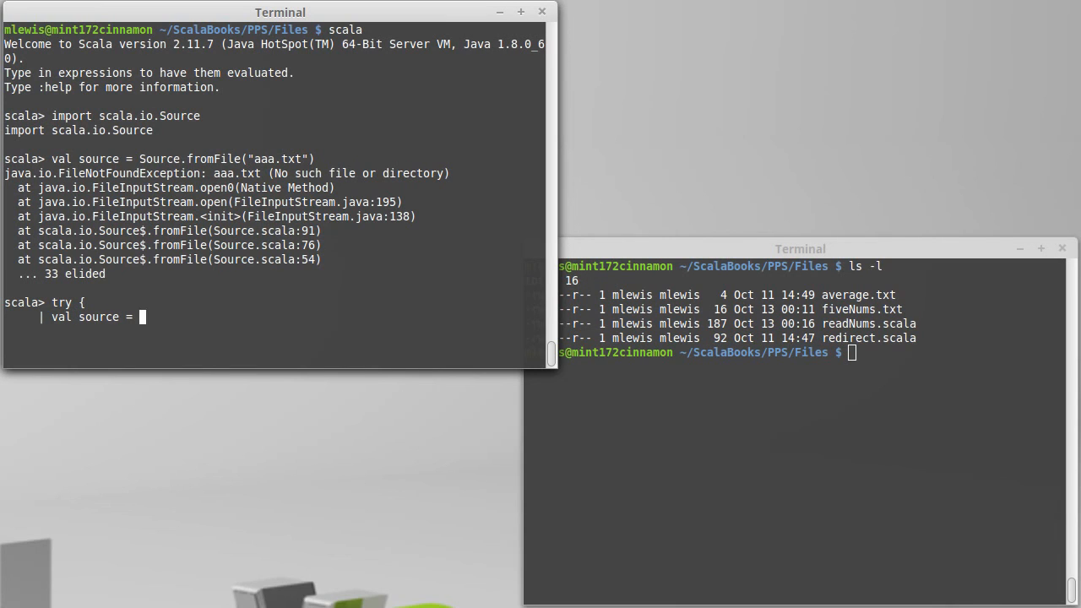
pyautogui.write('Source')
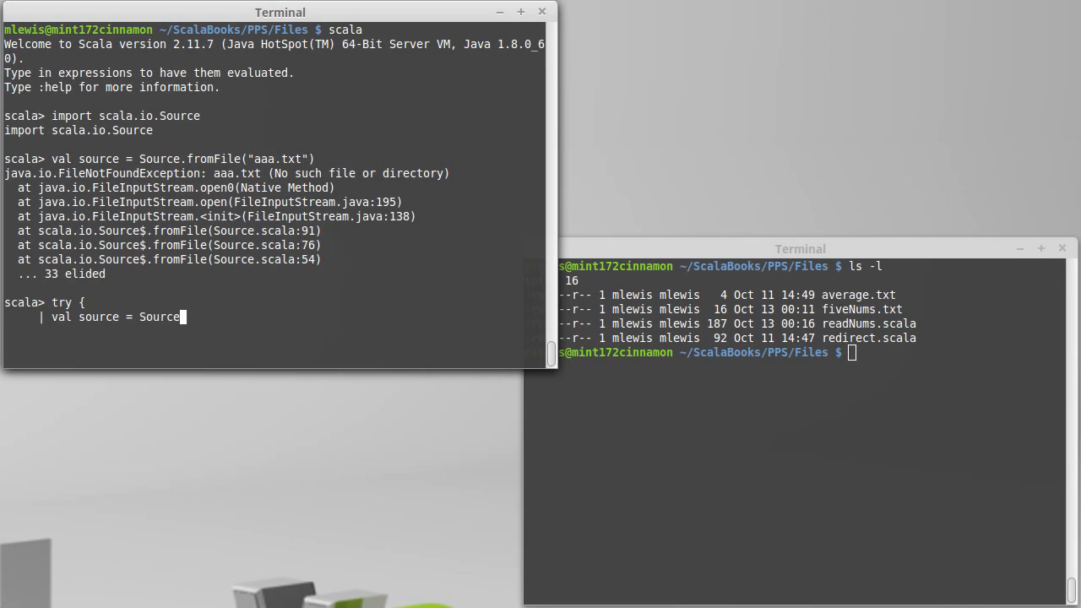
pyautogui.write('.fromFile')
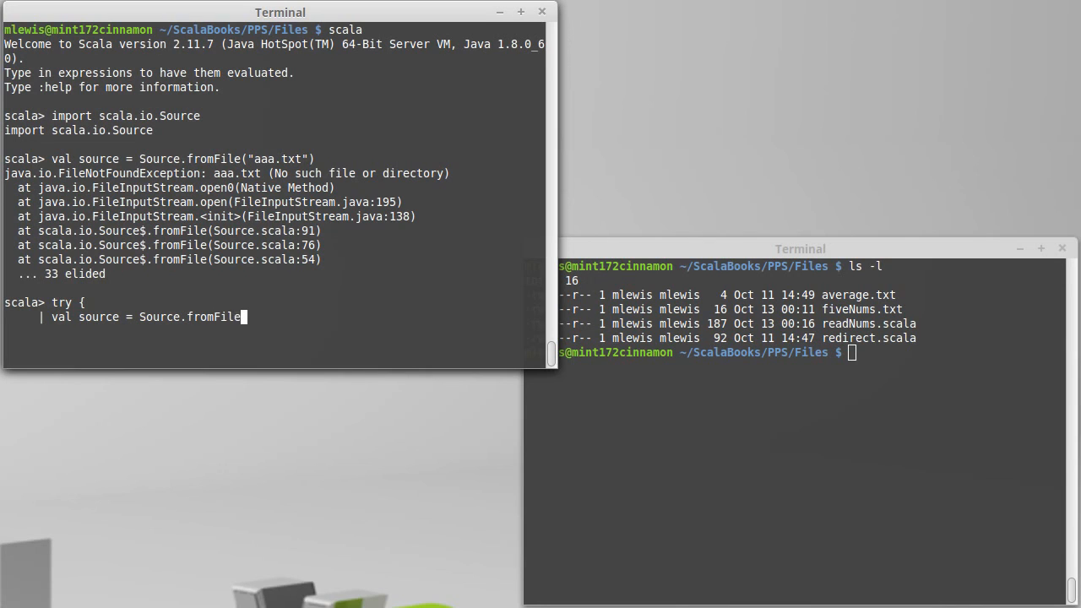
pyautogui.write('("a')
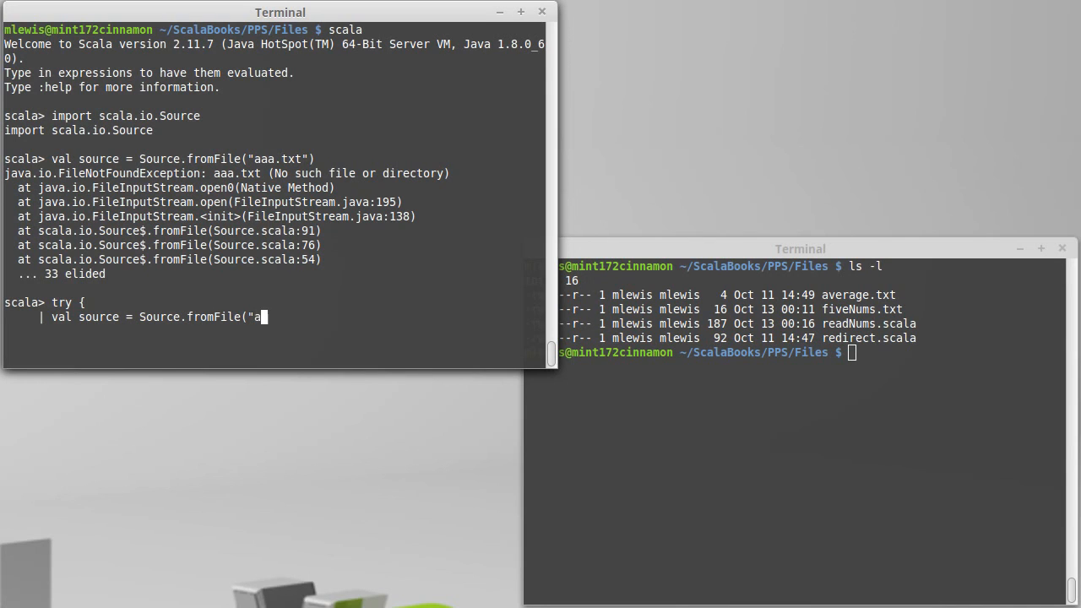
pyautogui.write('aa.txt"')
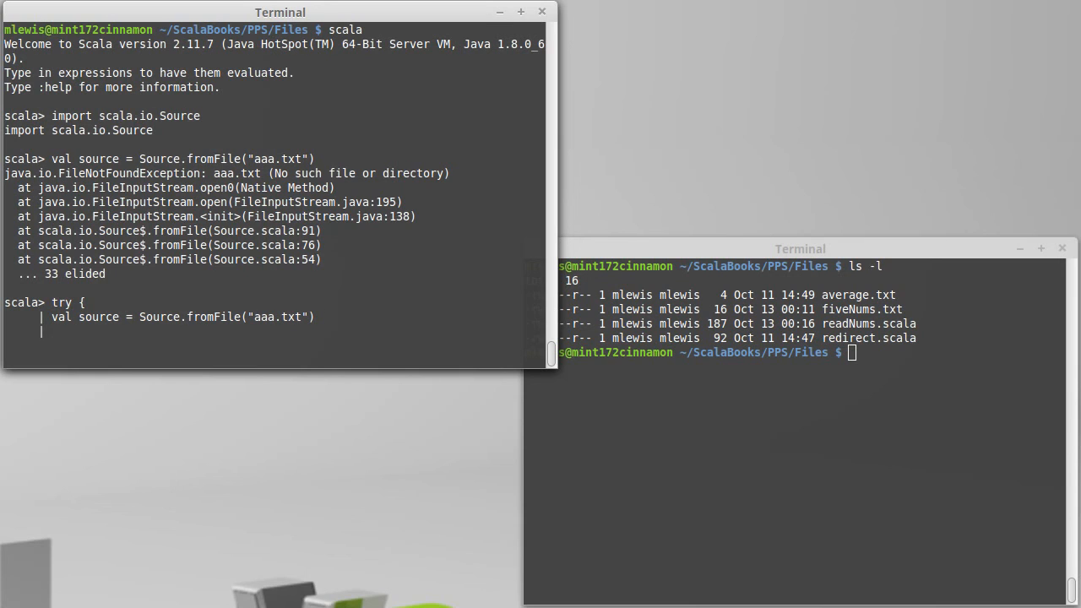
pyautogui.write('.')
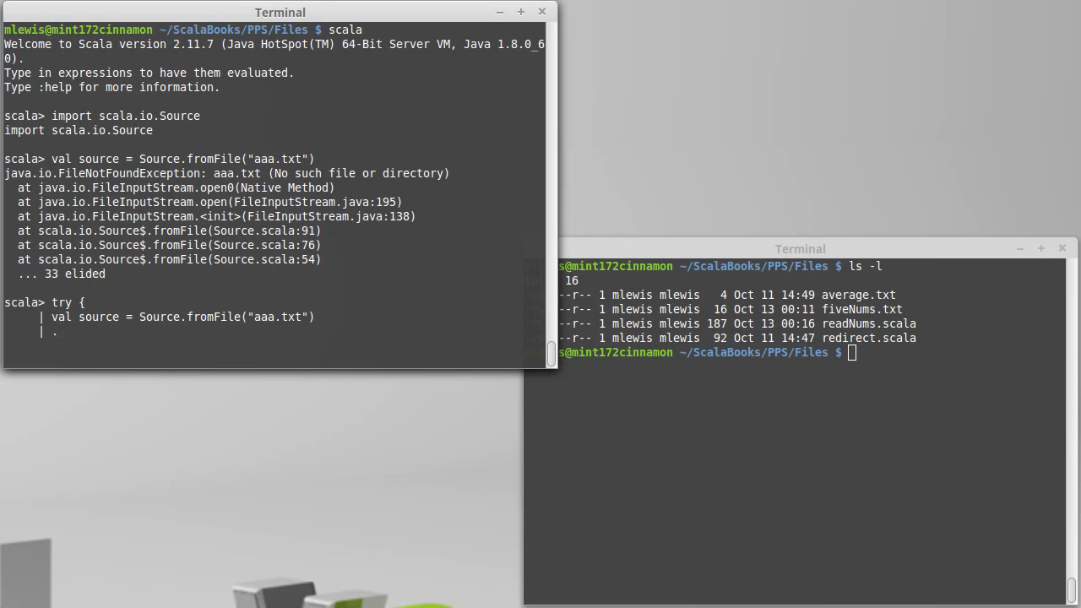
pyautogui.write('val')
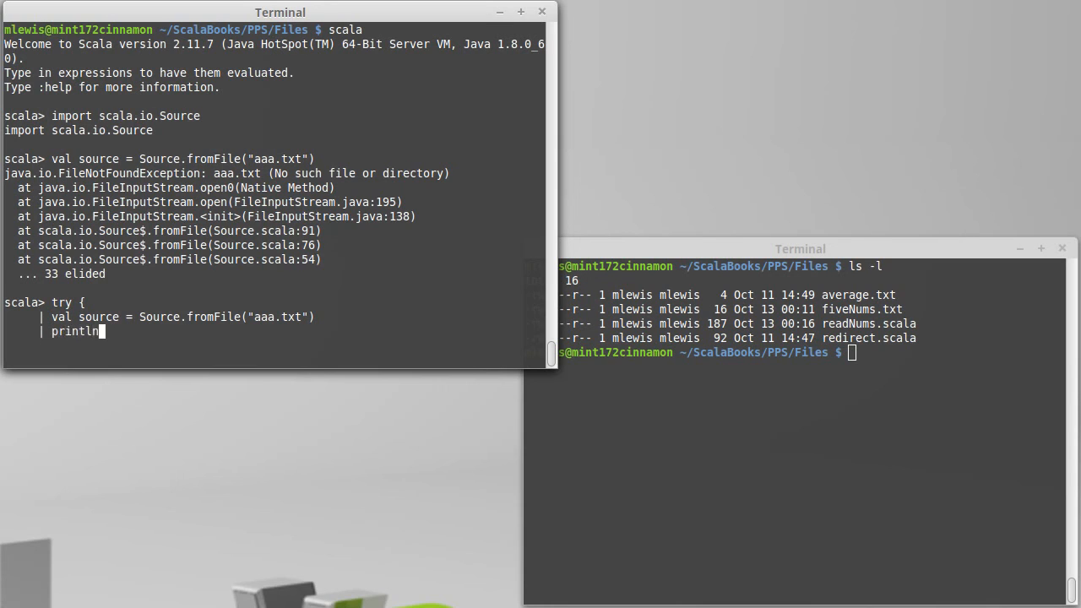
pyautogui.write('(source')
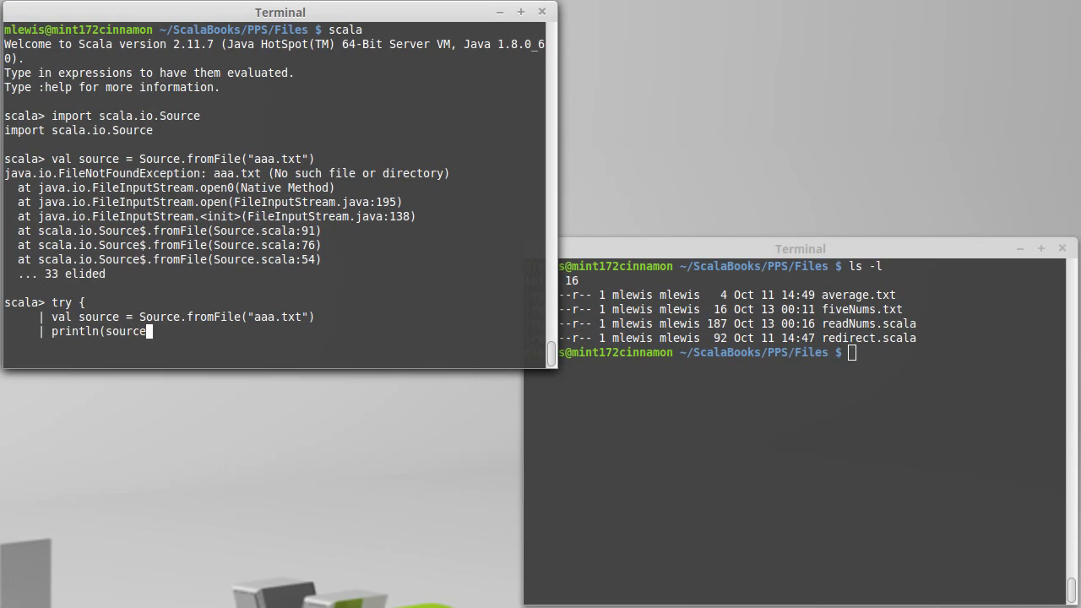
pyautogui.write('.mkString)')
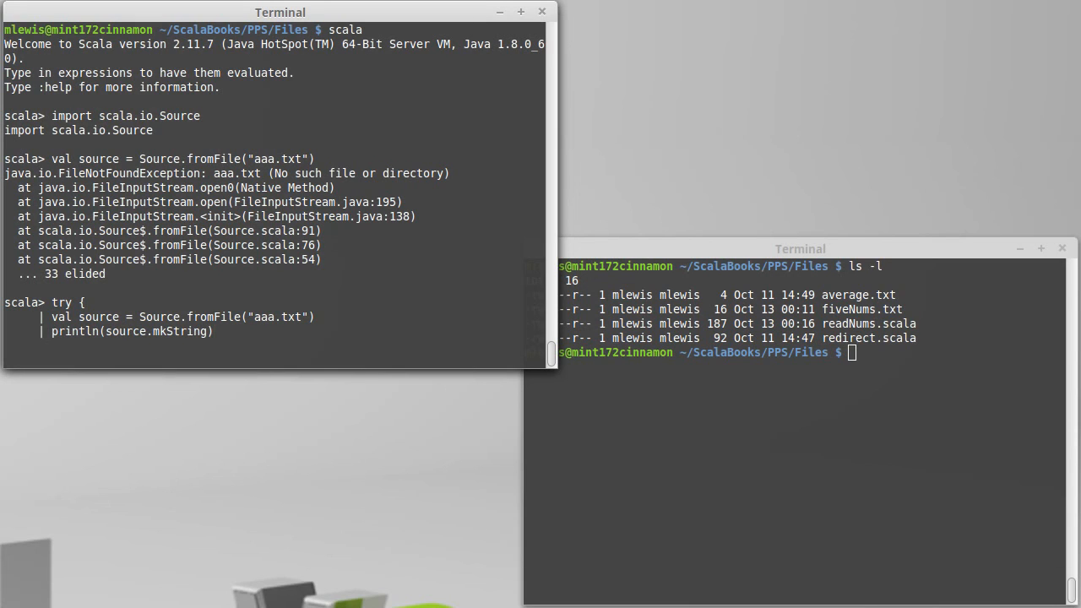
# Step: Add a catch for FileNotFoundException printing "That file doesn't exist."
pyautogui.write('} c')
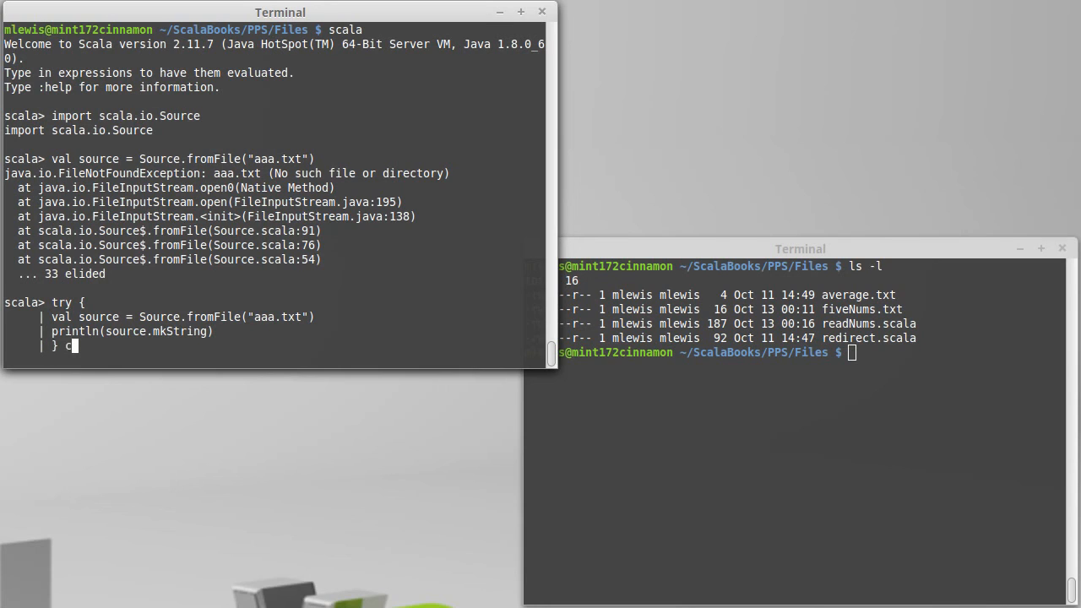
pyautogui.write('atch')
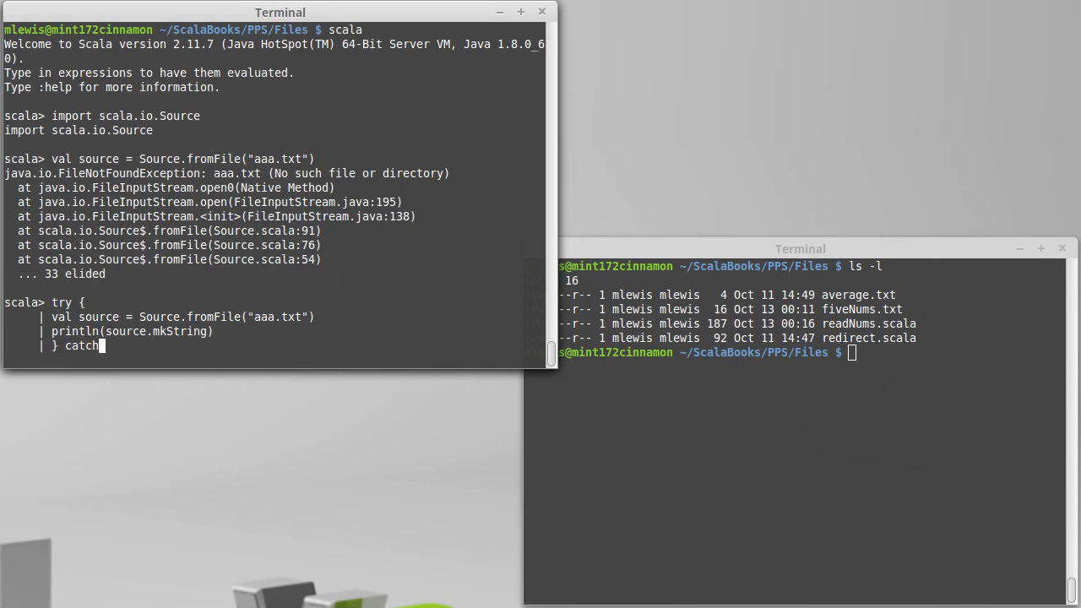
pyautogui.write('{')
pyautogui.write('case ex:')
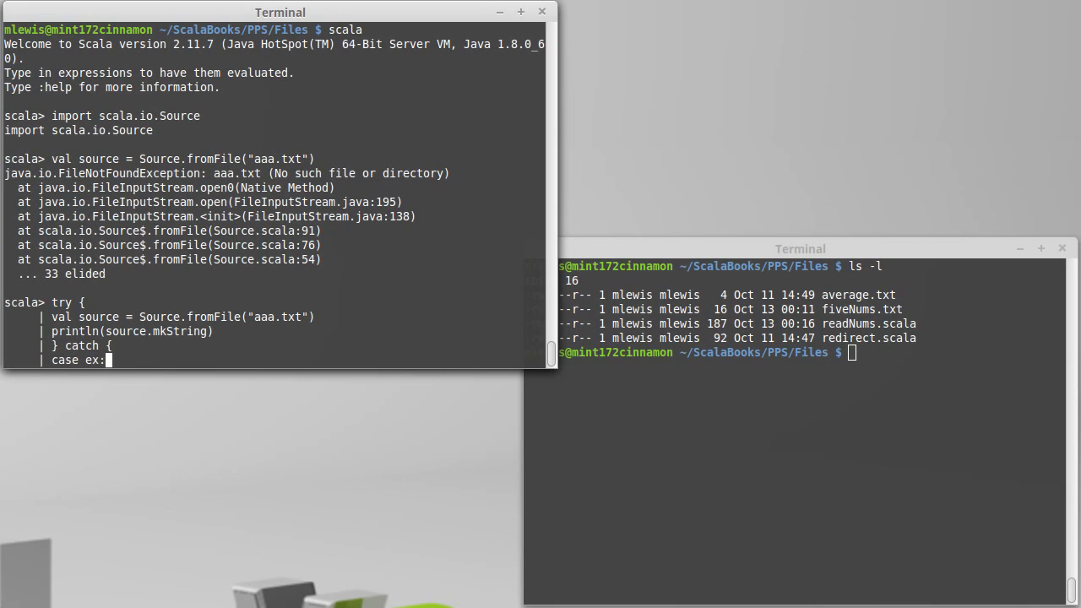
pyautogui.write('FileNotFound')
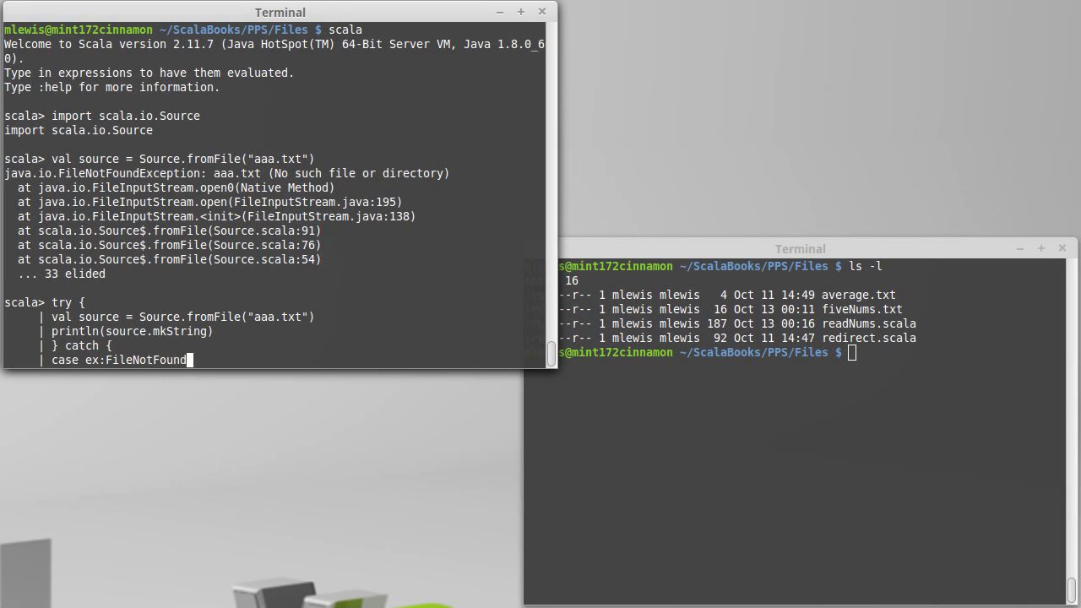
pyautogui.write('Exception')
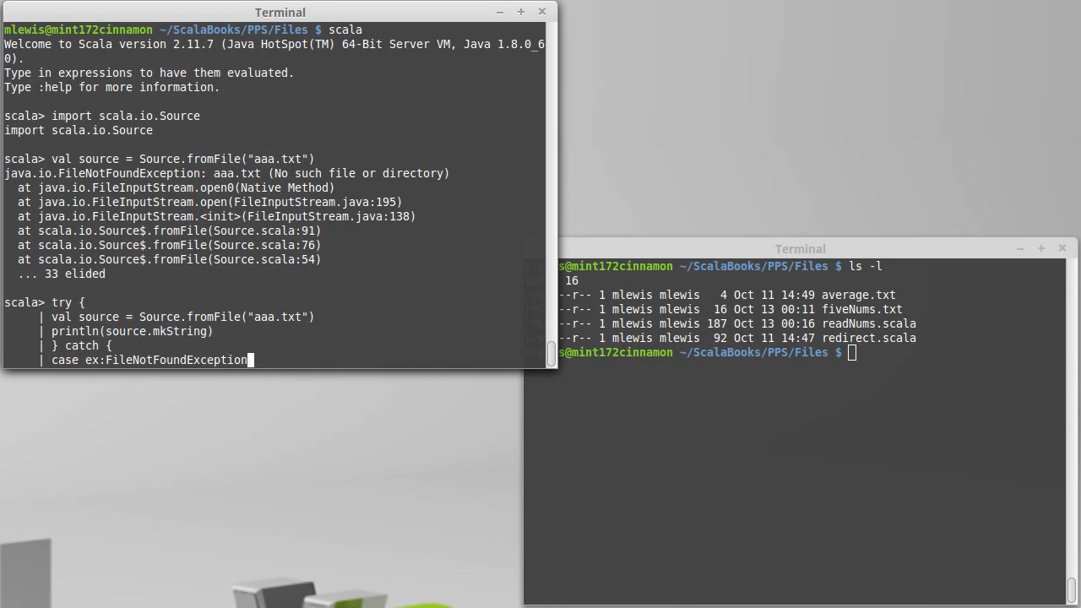
pyautogui.write('=>')
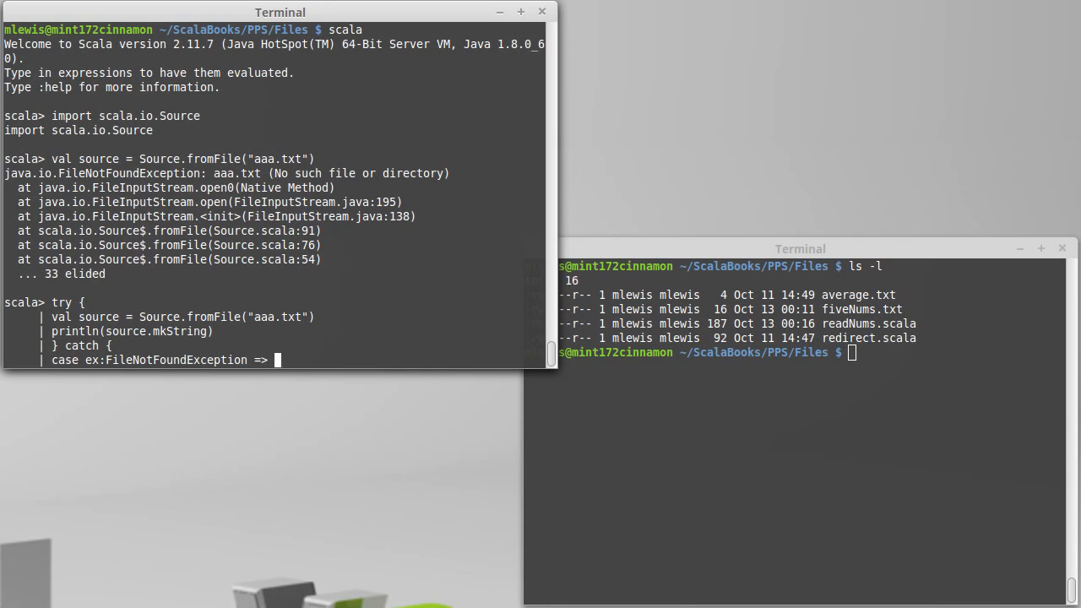
pyautogui.write('println("T')
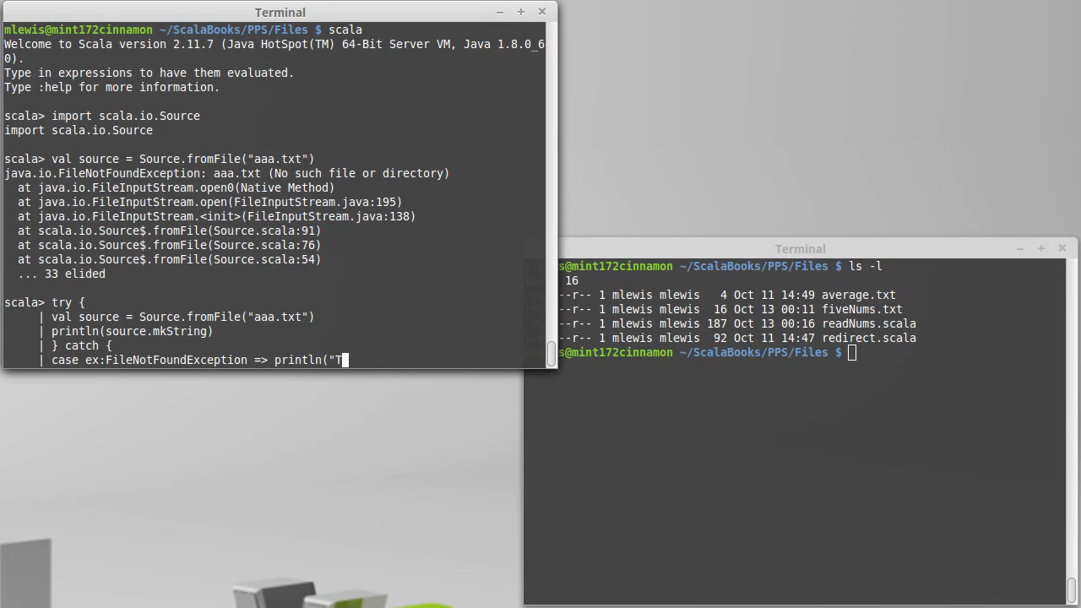
pyautogui.write('hat file doesn')
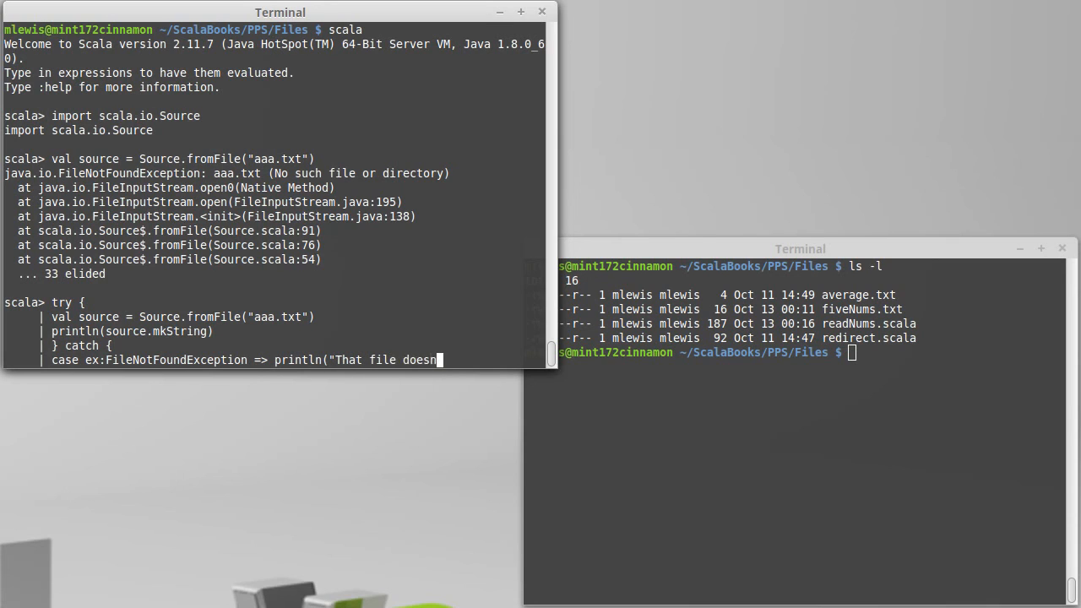
pyautogui.write('\'t exist."')
pyautogui.write('}')
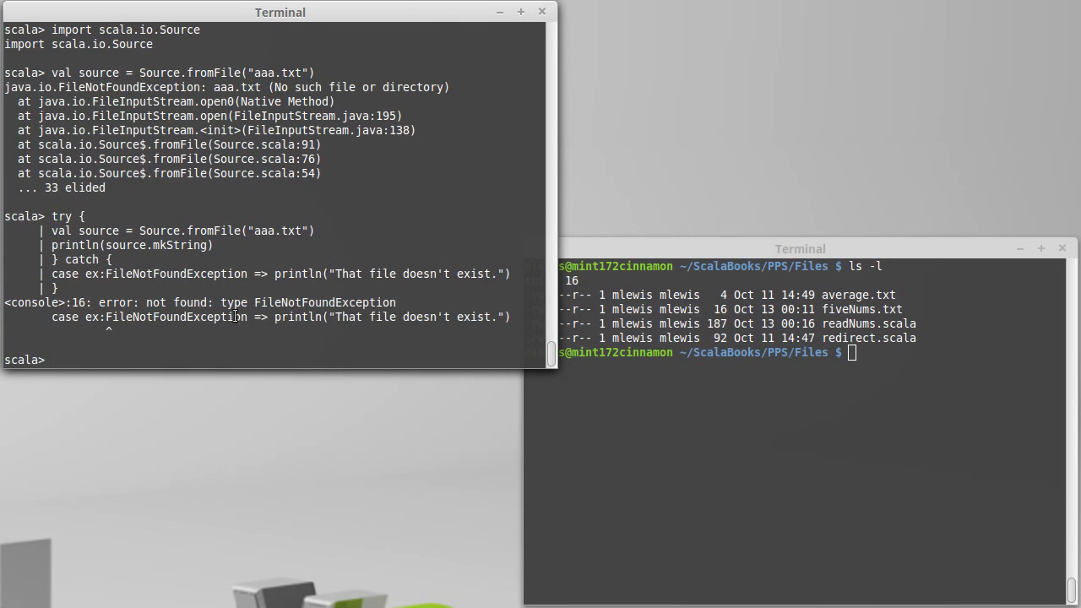
pyautogui.moveTo(196, 302)
pyautogui.write('}')
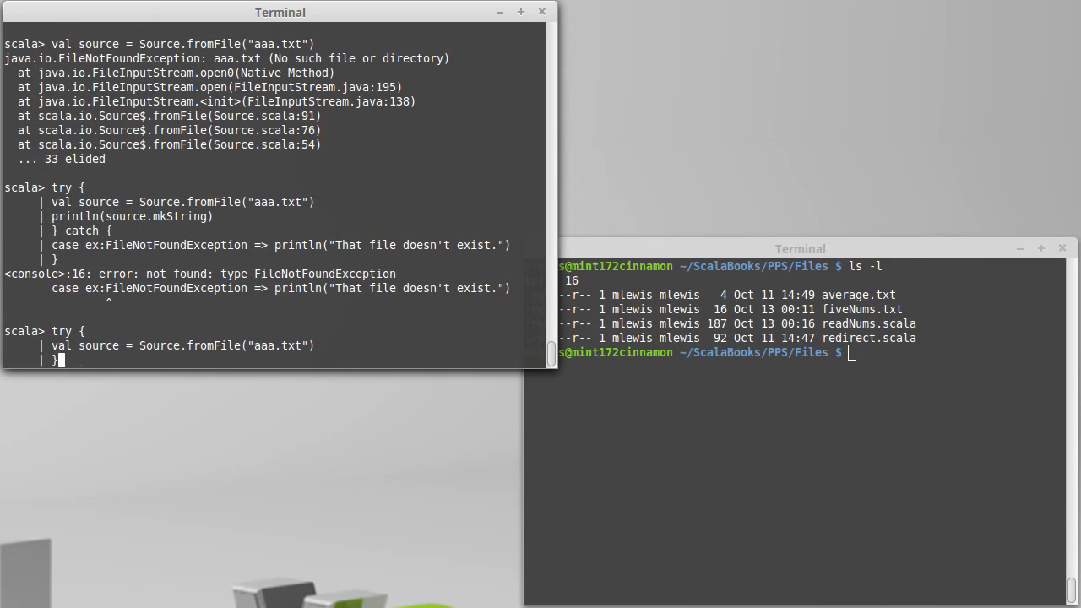
# Step: Rerun the catch using java.io.FileNotFoundException so it prints the message, then quit with :q
pyautogui.write('catch {')
pyautogui.write('try {')
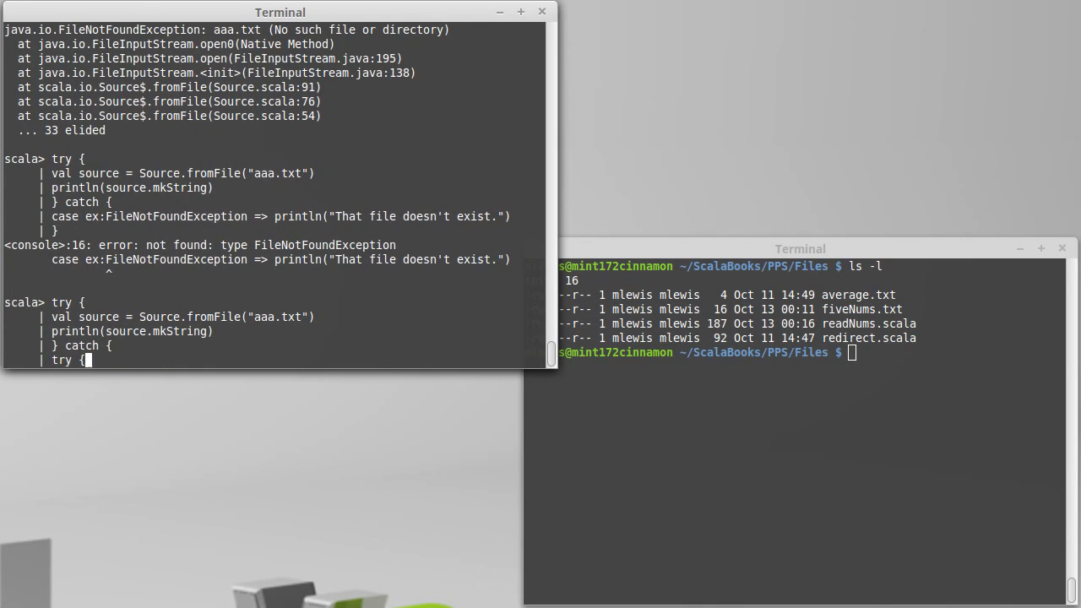
pyautogui.write('case ex:FileNotFoundException => println("That file doesn\'t exist.")')
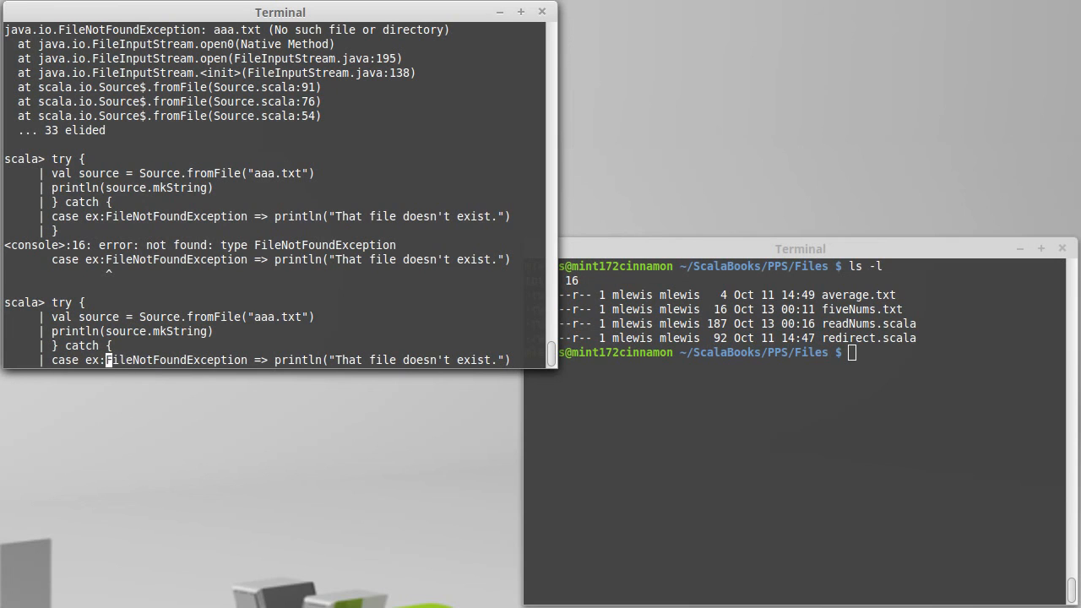
pyautogui.write('java.io.')
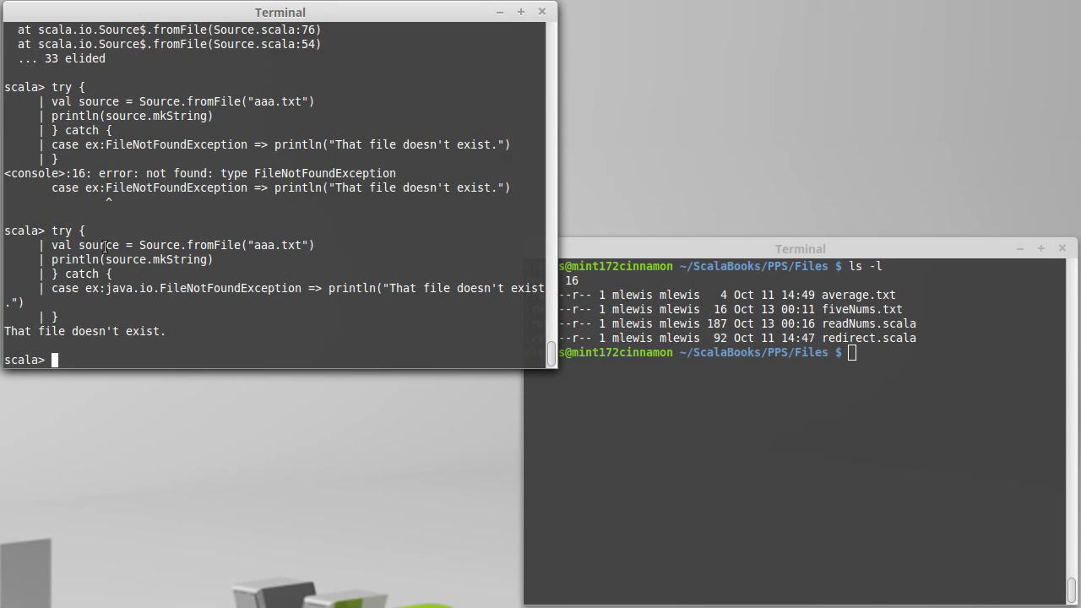
pyautogui.moveTo(115, 245)
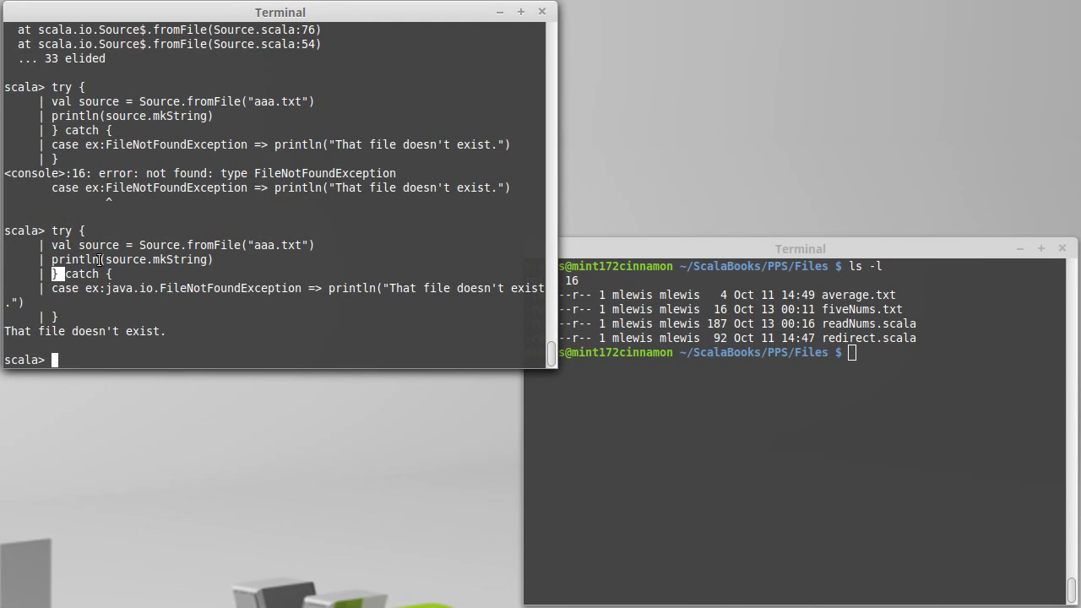
pyautogui.moveTo(127, 259)
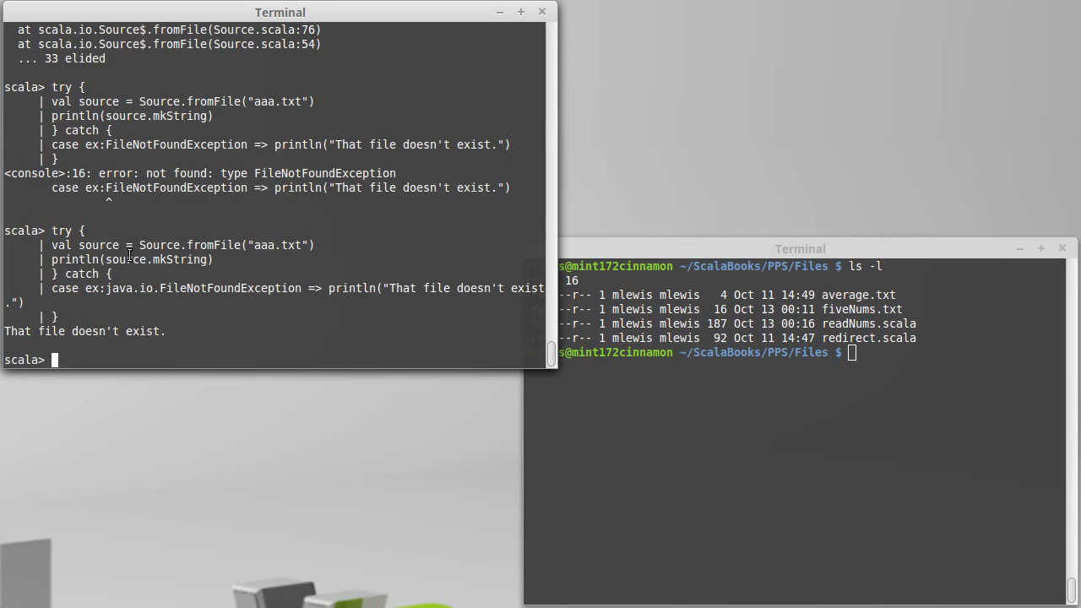
pyautogui.moveTo(159, 261)
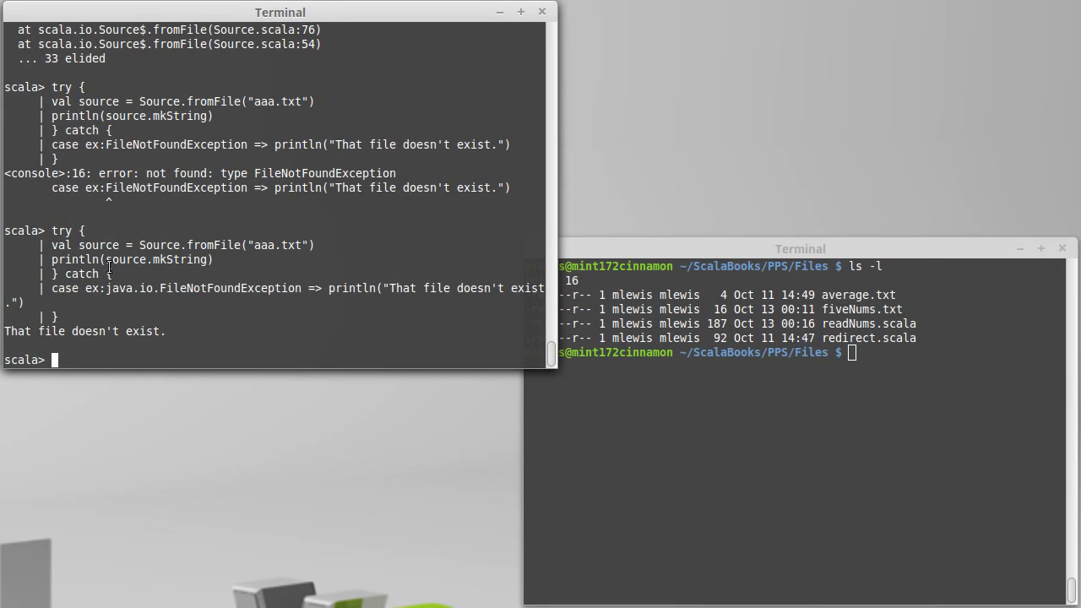
pyautogui.moveTo(138, 263)
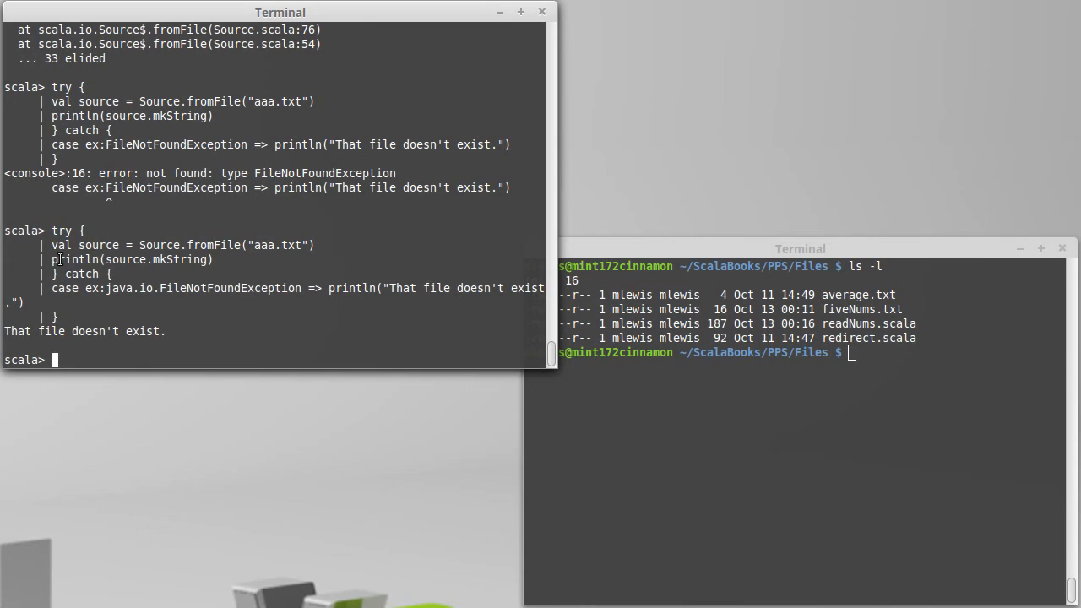
pyautogui.moveTo(143, 268)
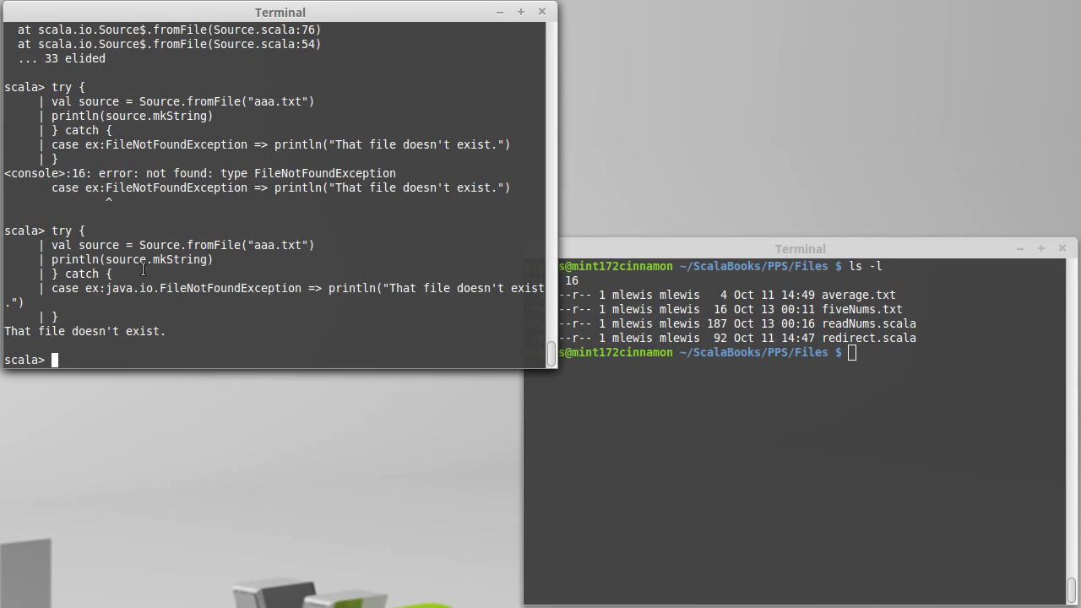
pyautogui.moveTo(140, 272)
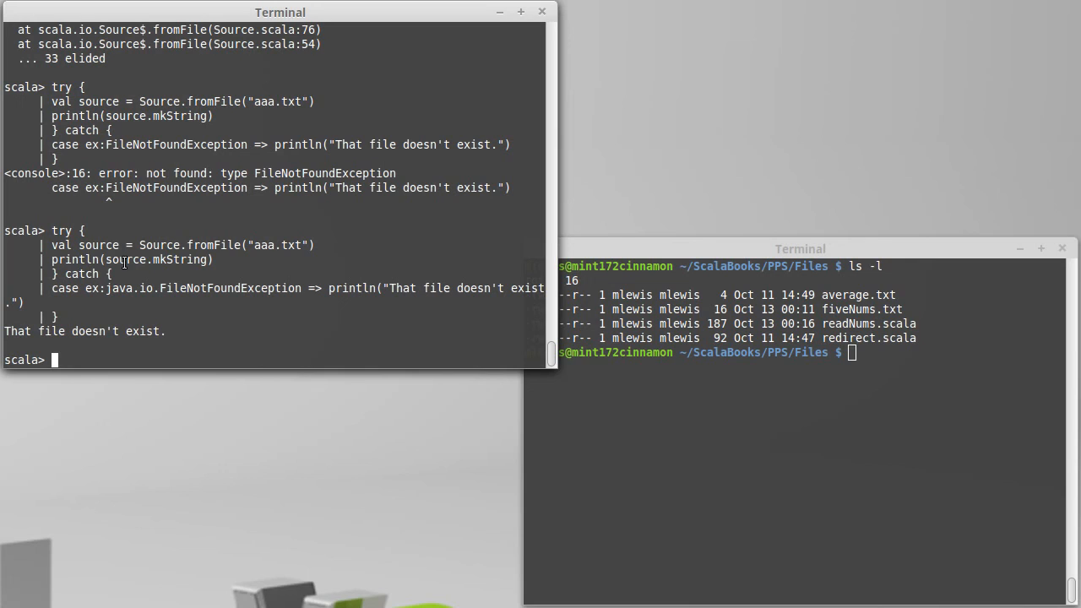
pyautogui.moveTo(108, 273)
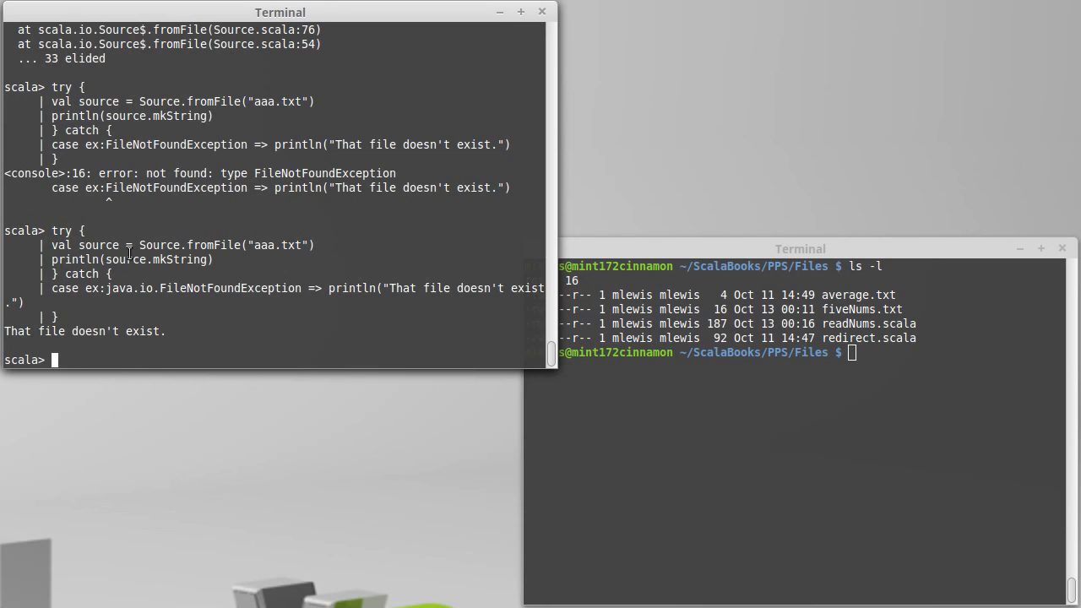
pyautogui.moveTo(82, 245)
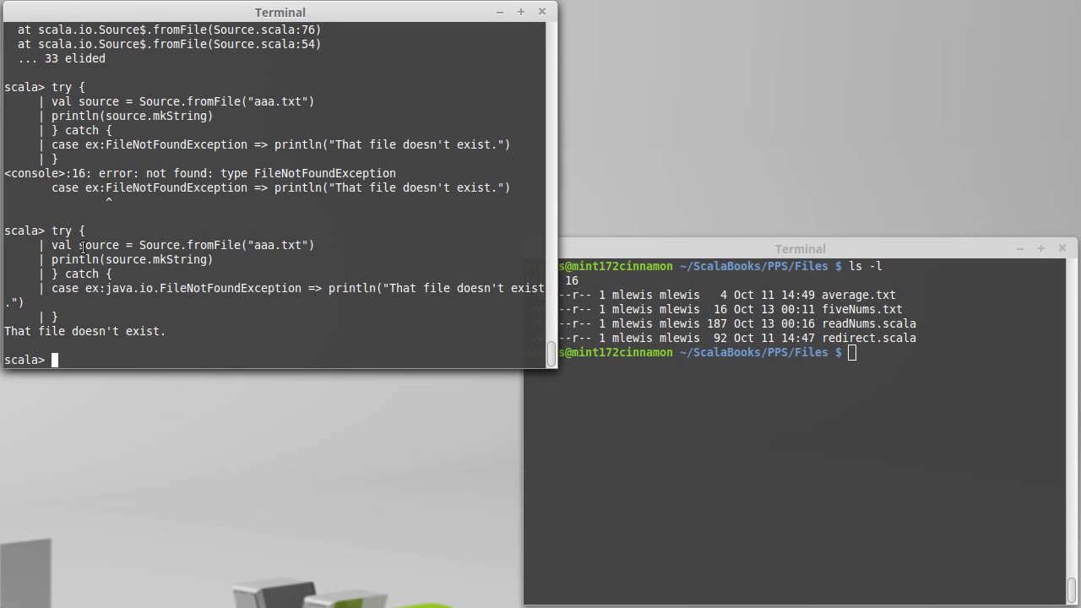
pyautogui.doubleClick(97, 245)
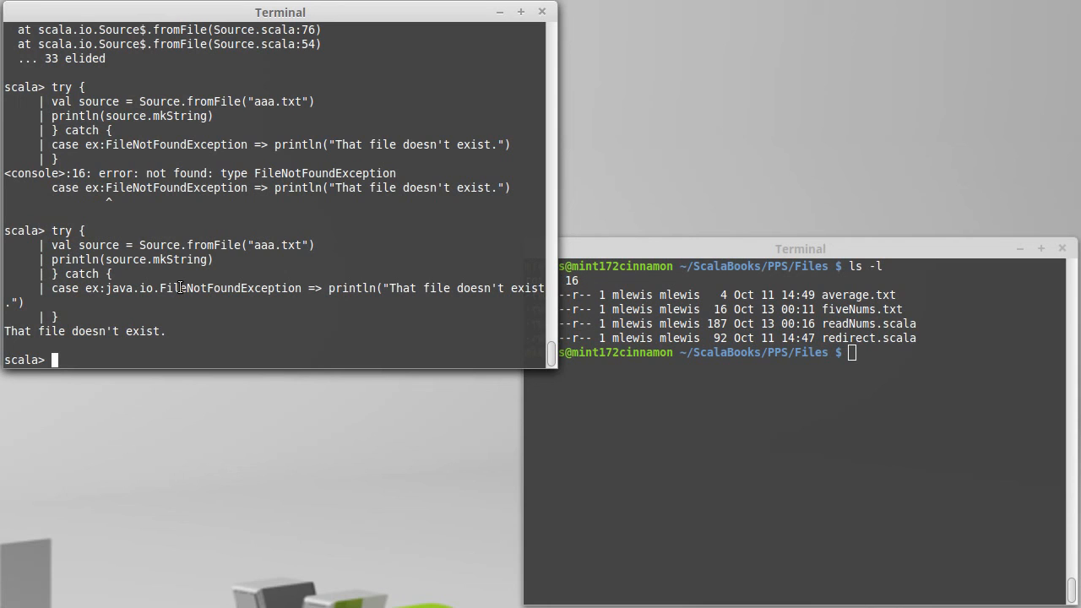
pyautogui.write(':q')
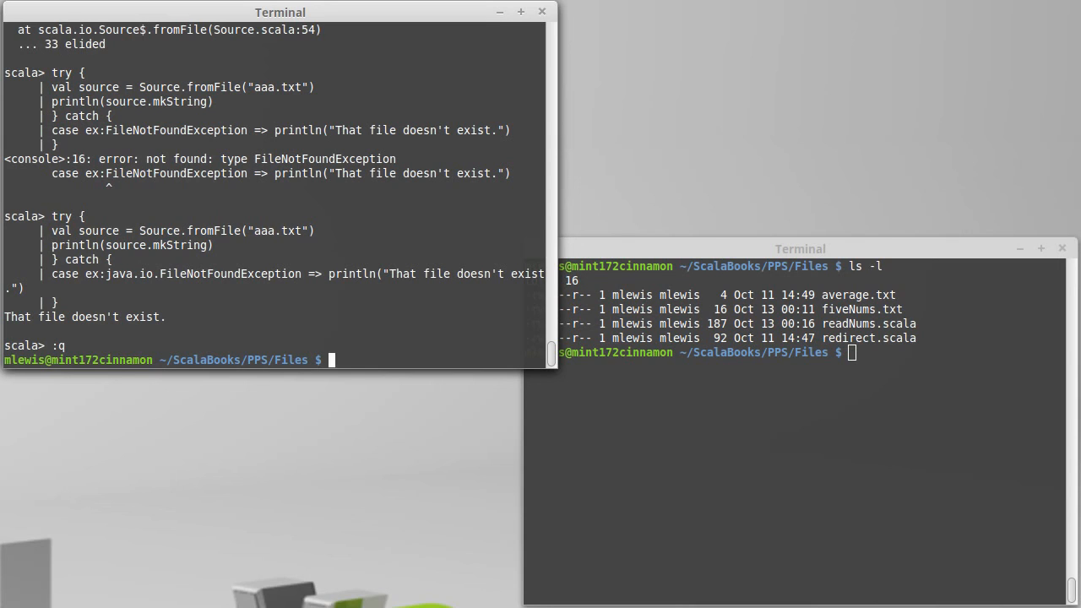
# Step: Launch vi on readNums.scala
pyautogui.write('vi')
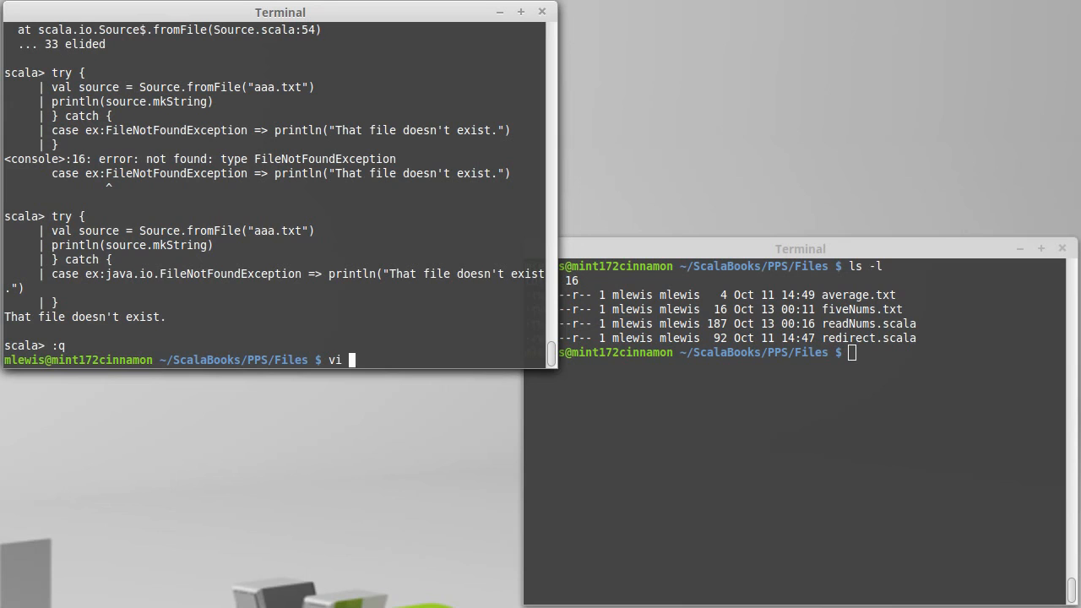
pyautogui.write('re')
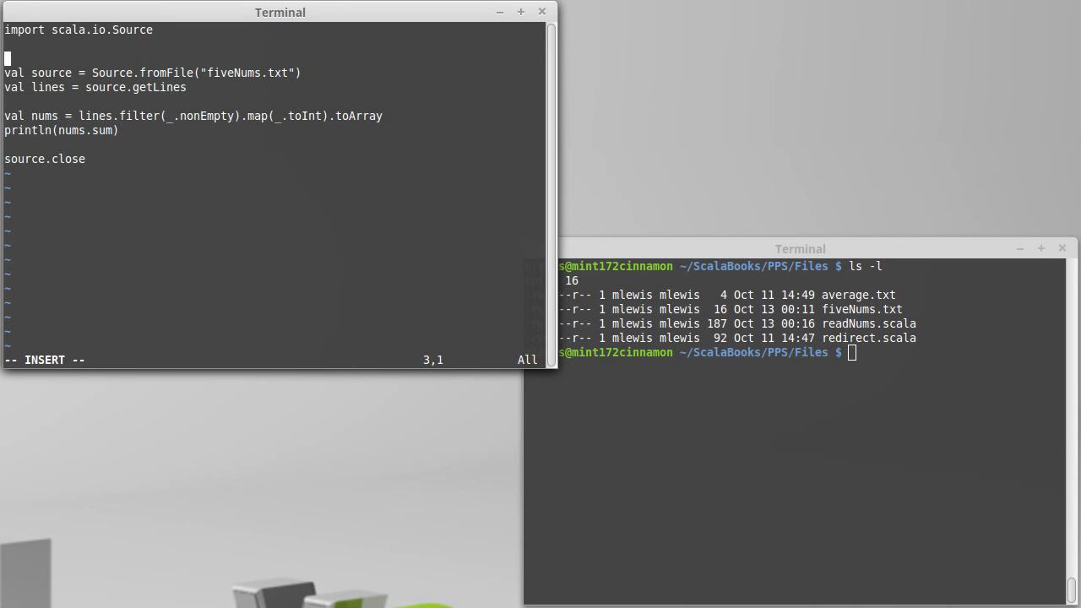
pyautogui.write('try {')
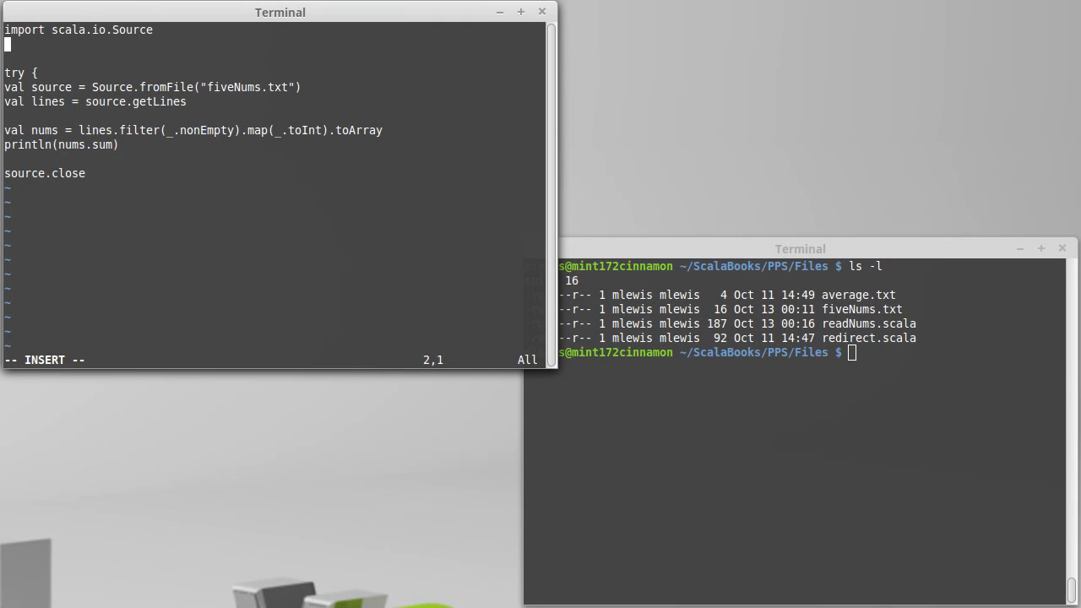
pyautogui.write('import jav')
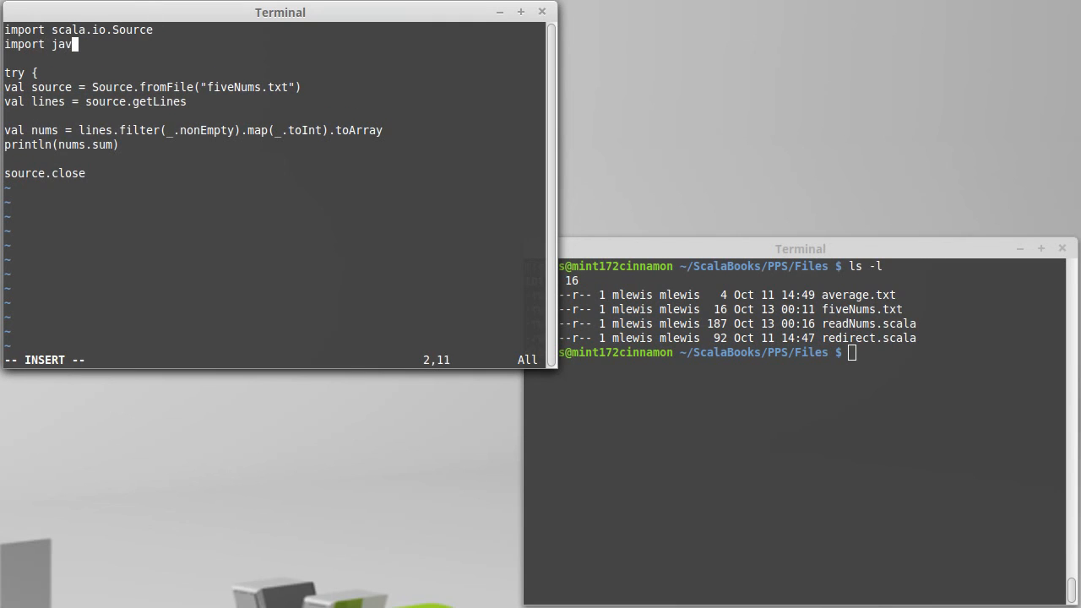
pyautogui.write('a.io._')
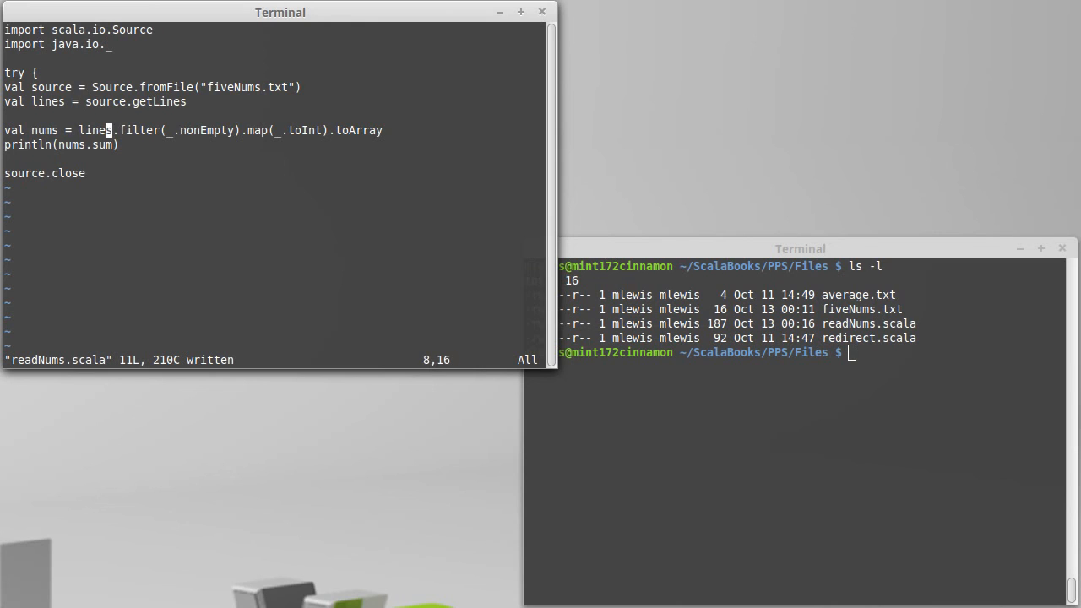
pyautogui.press('i')
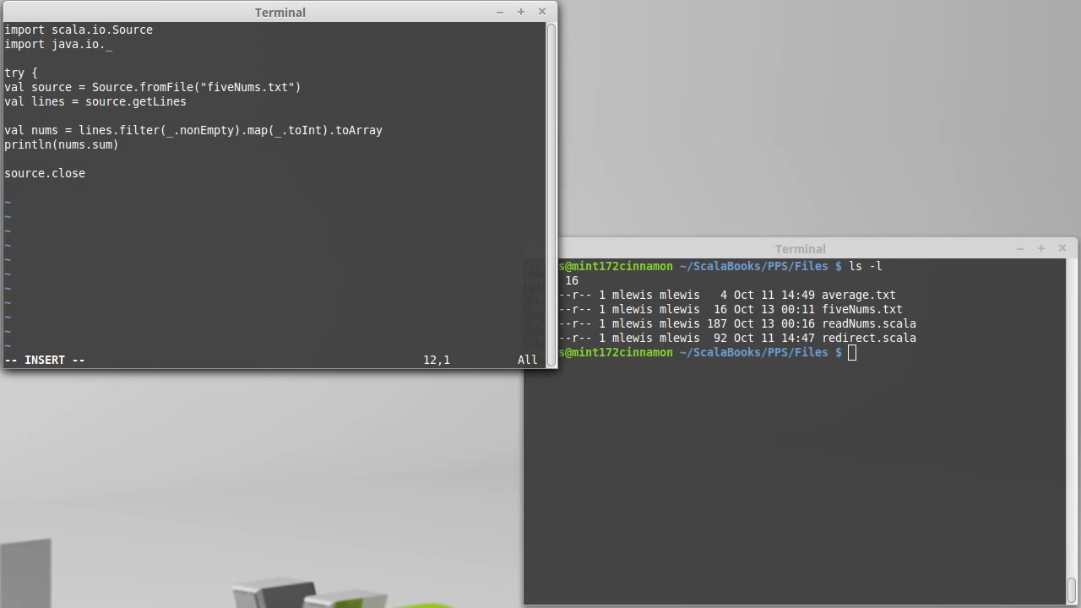
pyautogui.write('} catch')
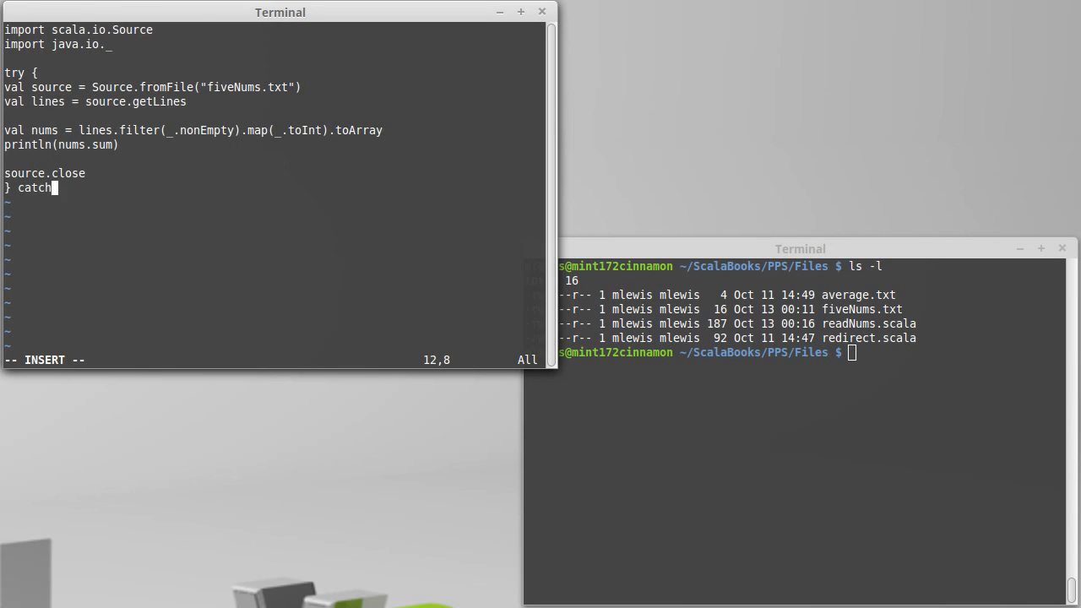
pyautogui.write('{')
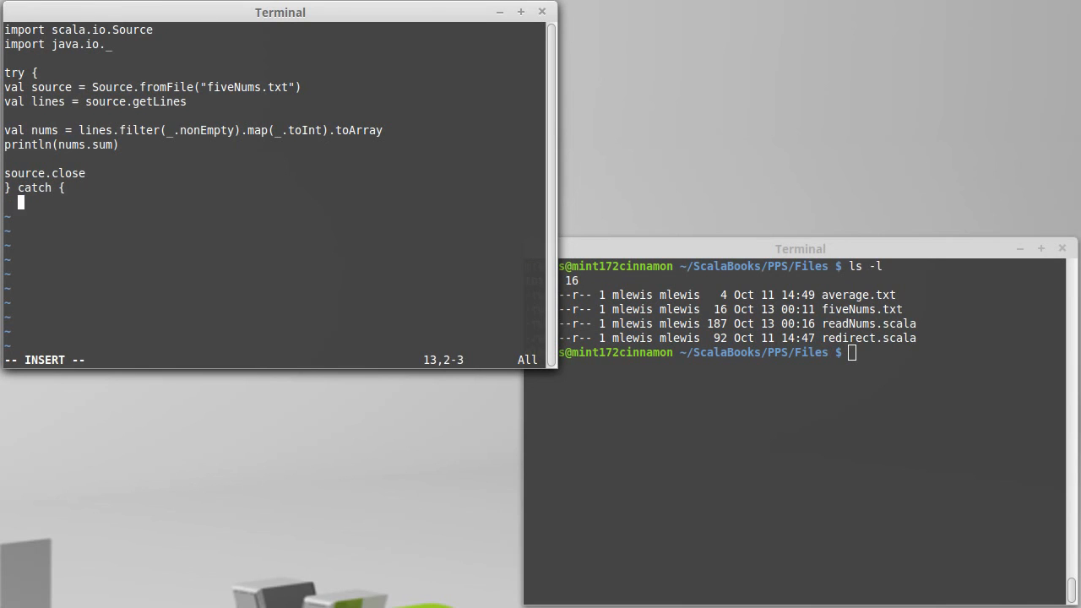
pyautogui.write('case')
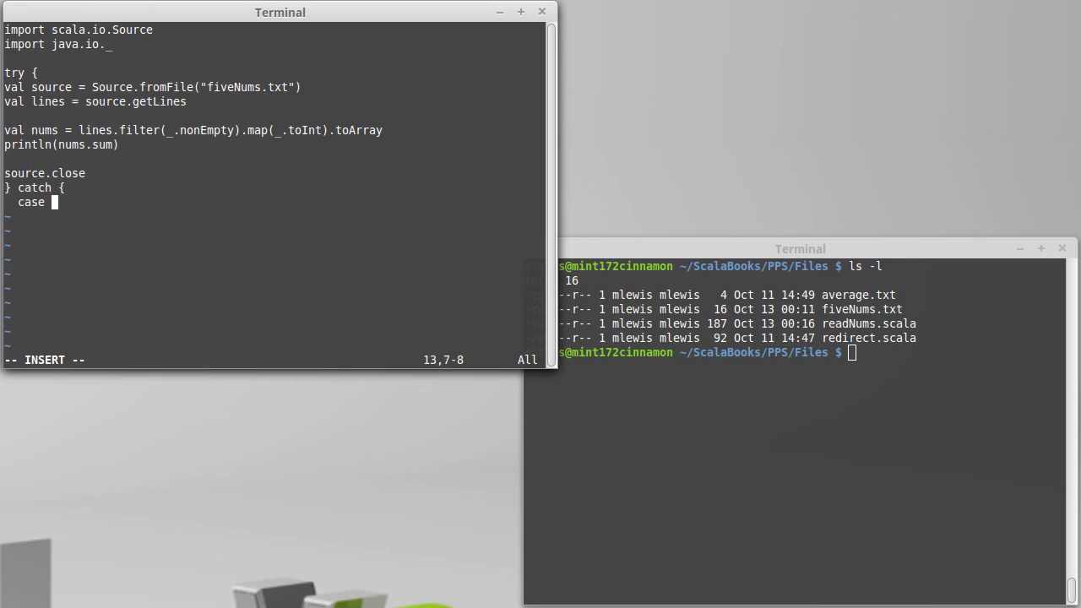
pyautogui.write('e:')
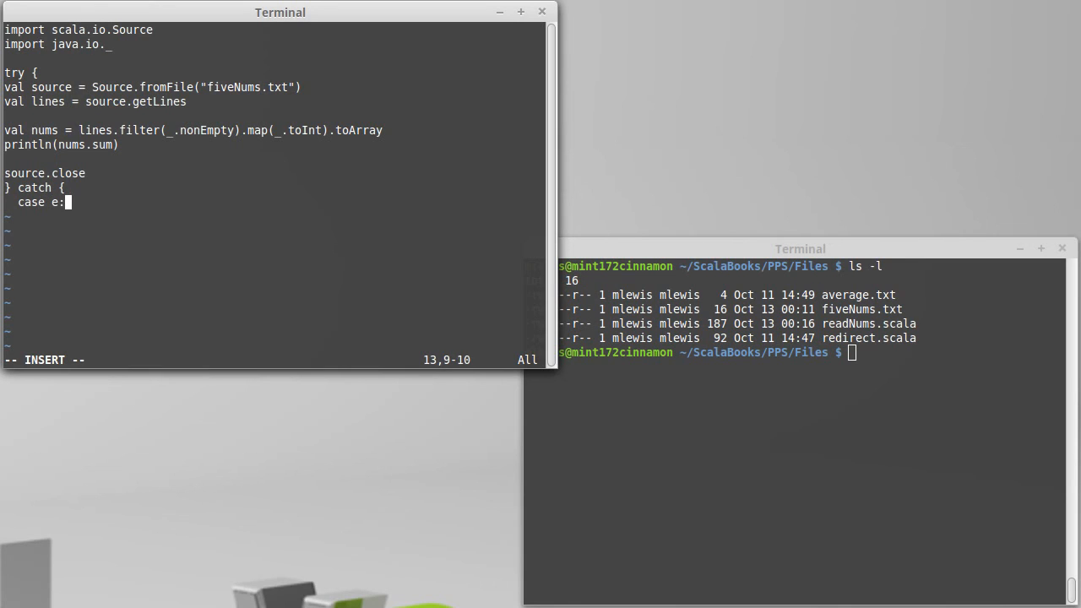
pyautogui.write('FileNot')
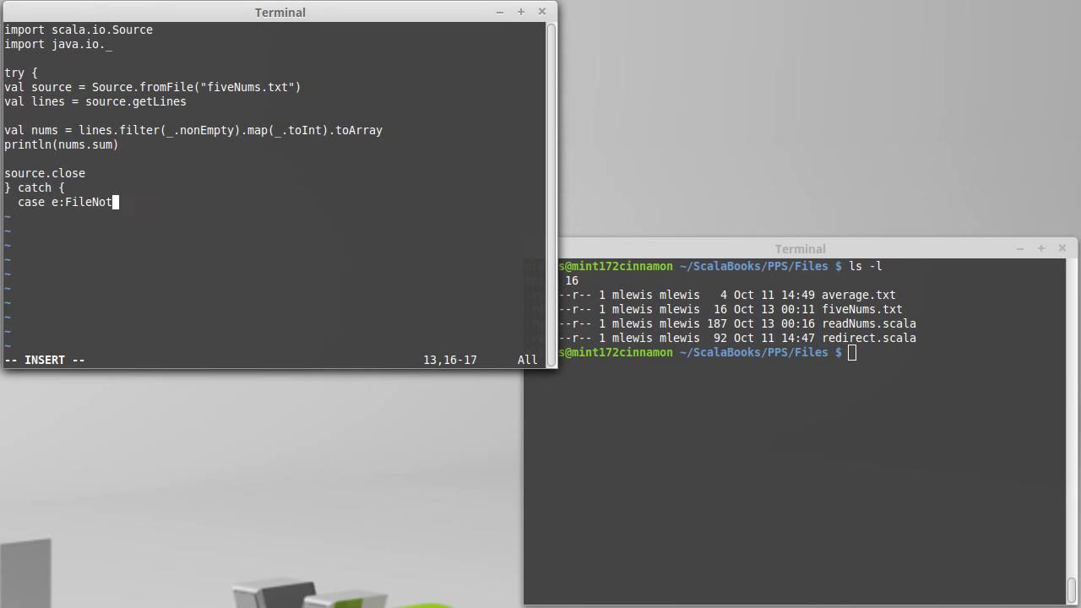
pyautogui.write('FoundException =>')
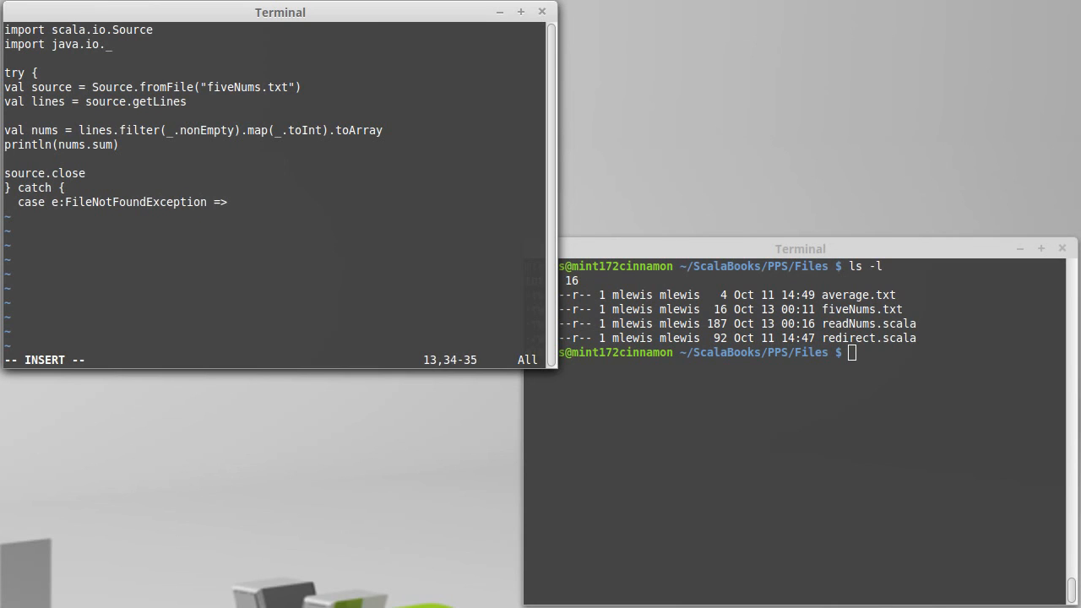
pyautogui.write('println("')
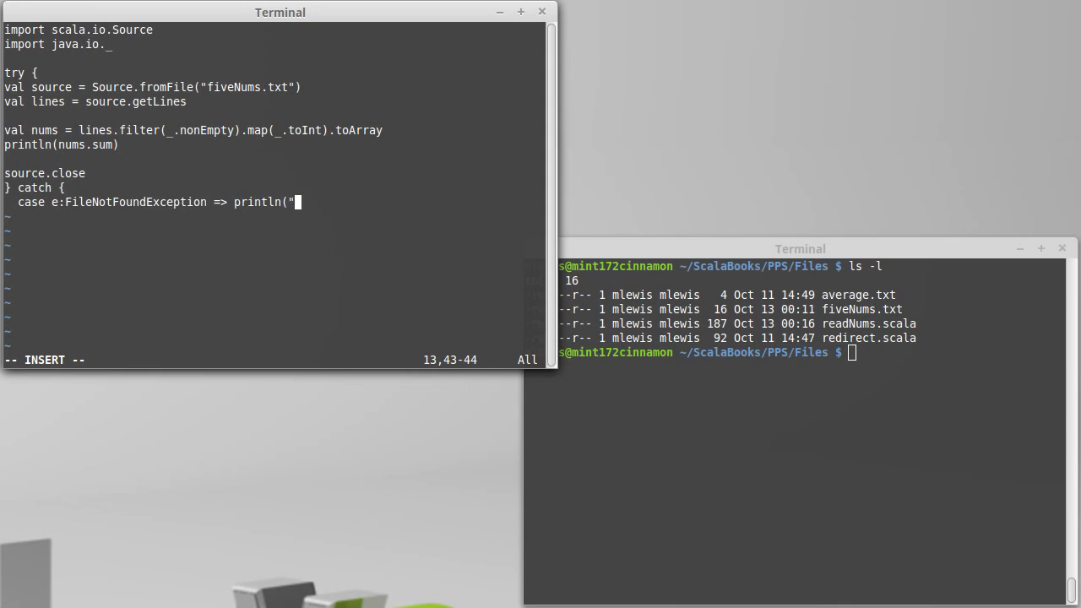
pyautogui.write('The file')
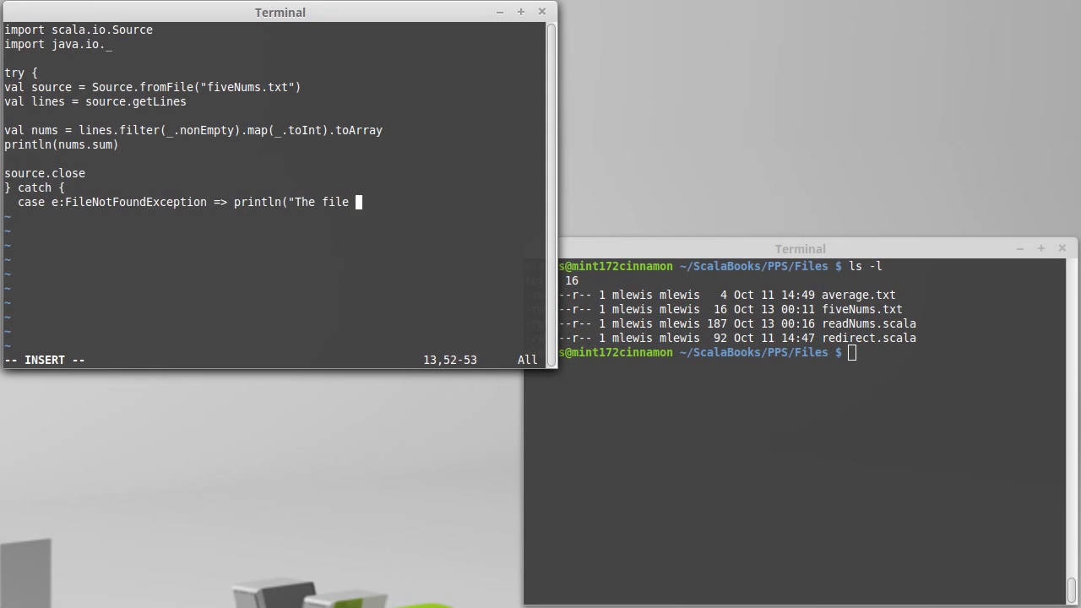
pyautogui.write('wasn\'t found."')
pyautogui.click(274, 216)
pyautogui.write('}')
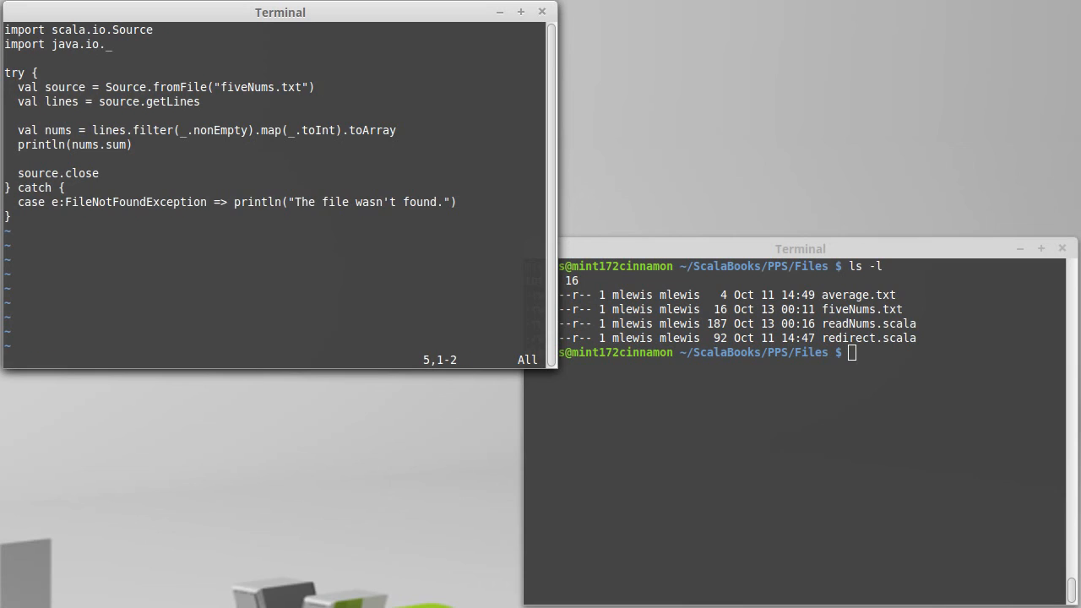
pyautogui.write('try')
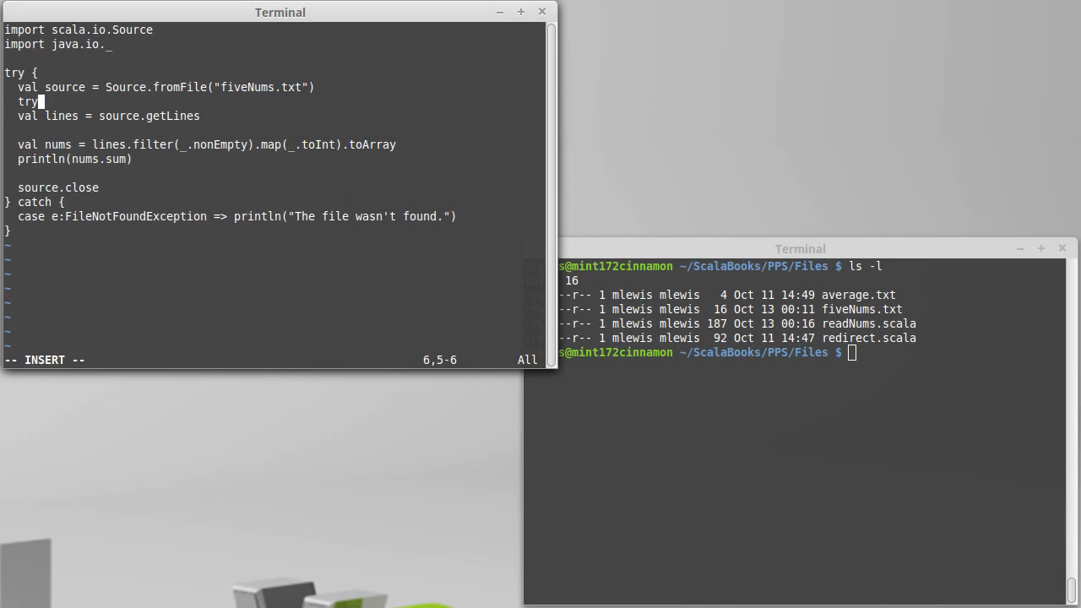
pyautogui.write('{')
pyautogui.write('}')
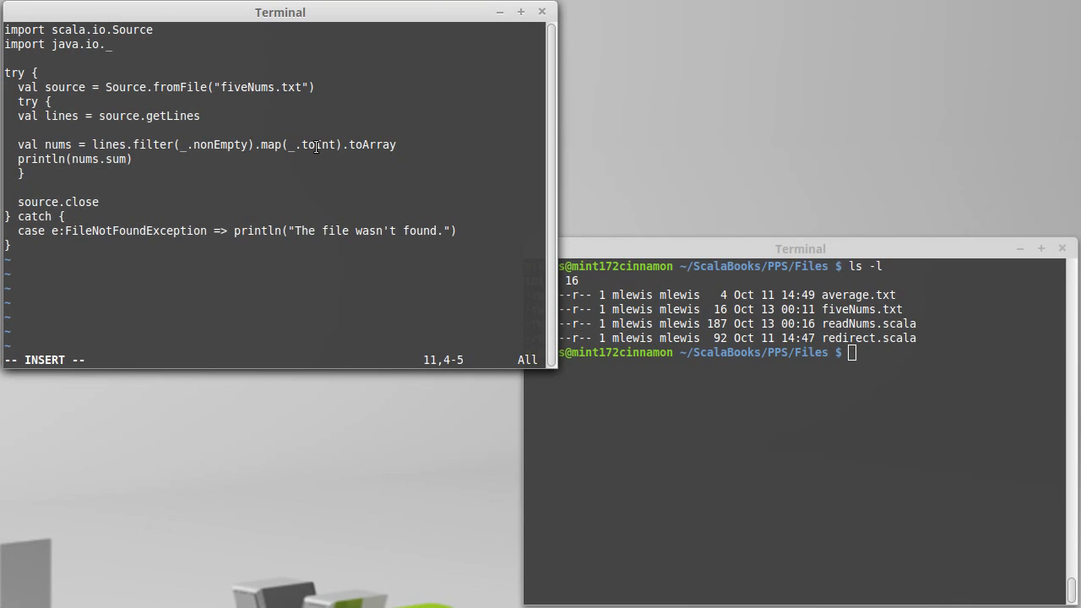
pyautogui.moveTo(317, 145)
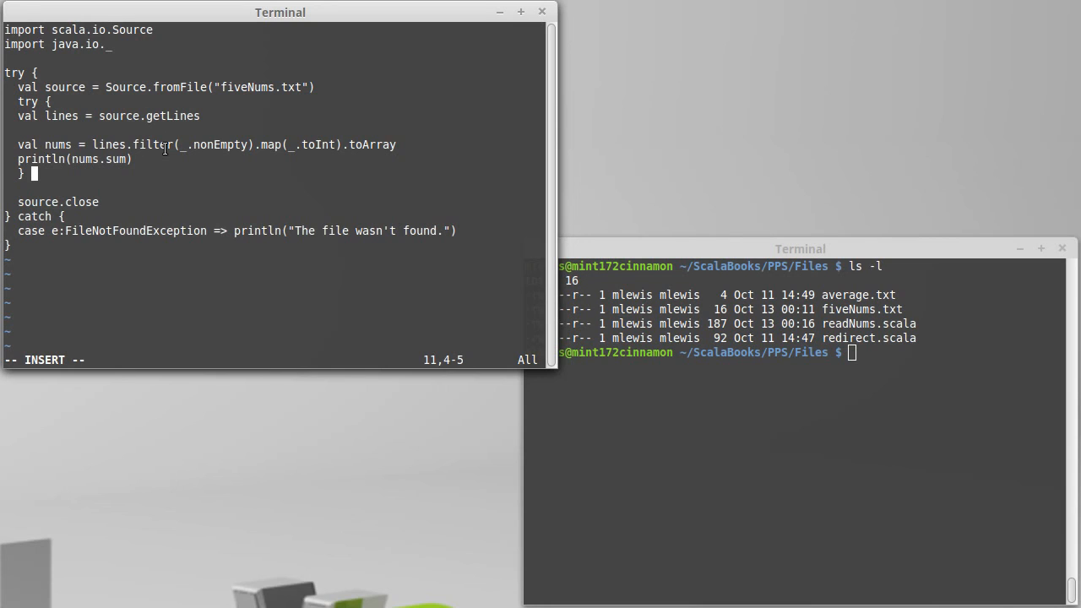
pyautogui.write('catch')
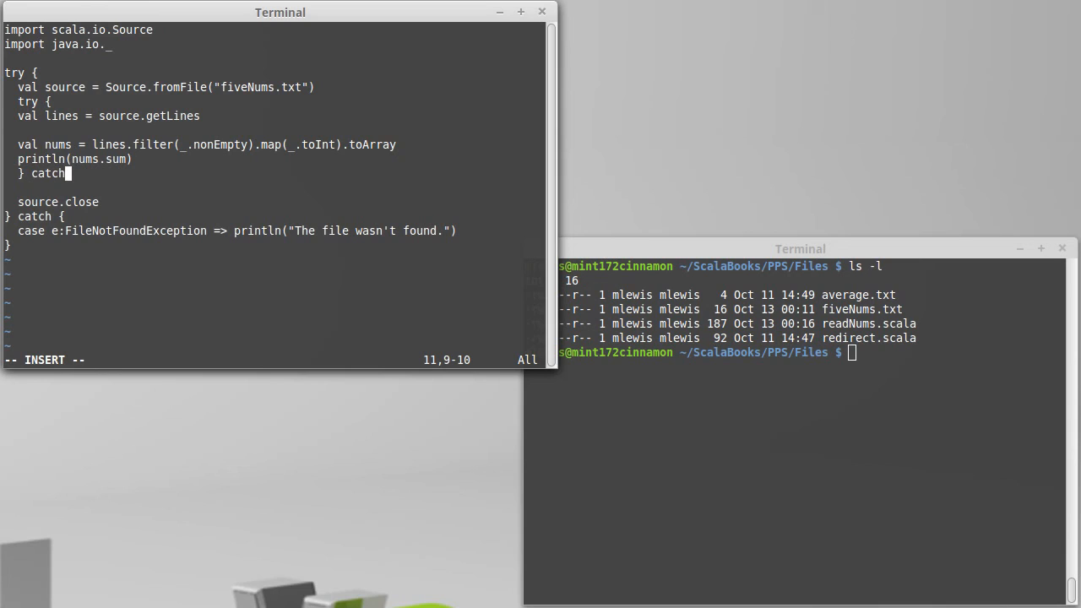
pyautogui.write('{')
pyautogui.write('case e')
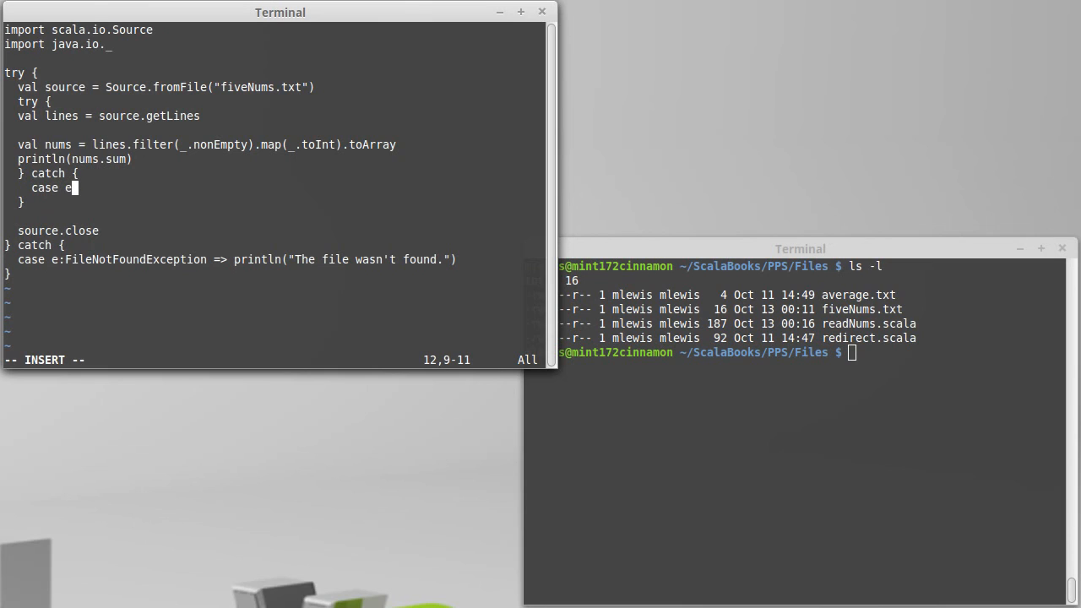
pyautogui.write(':Number')
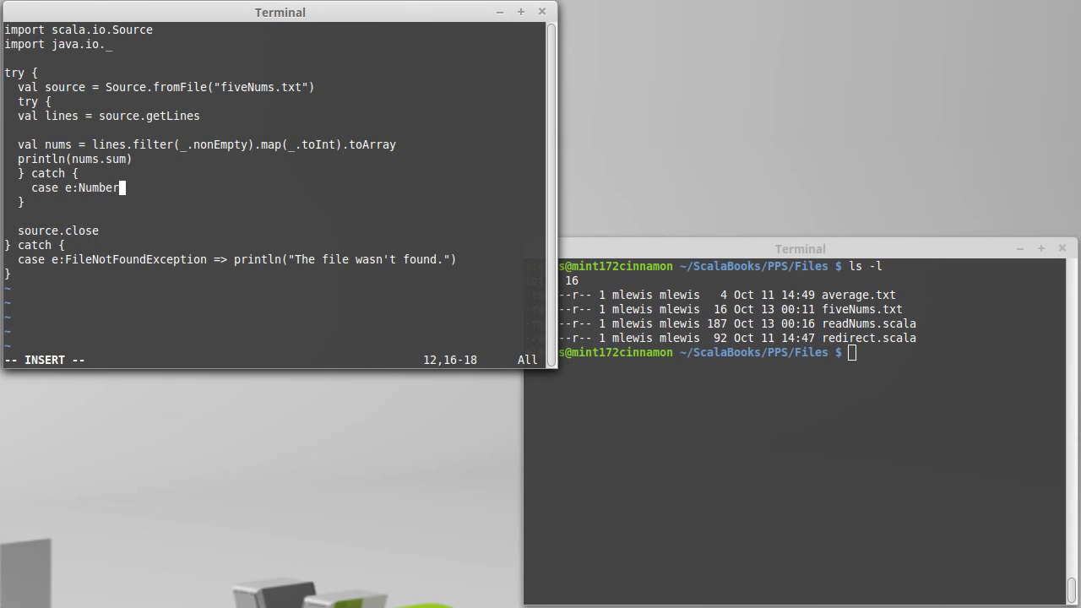
pyautogui.write('FormatExcep')
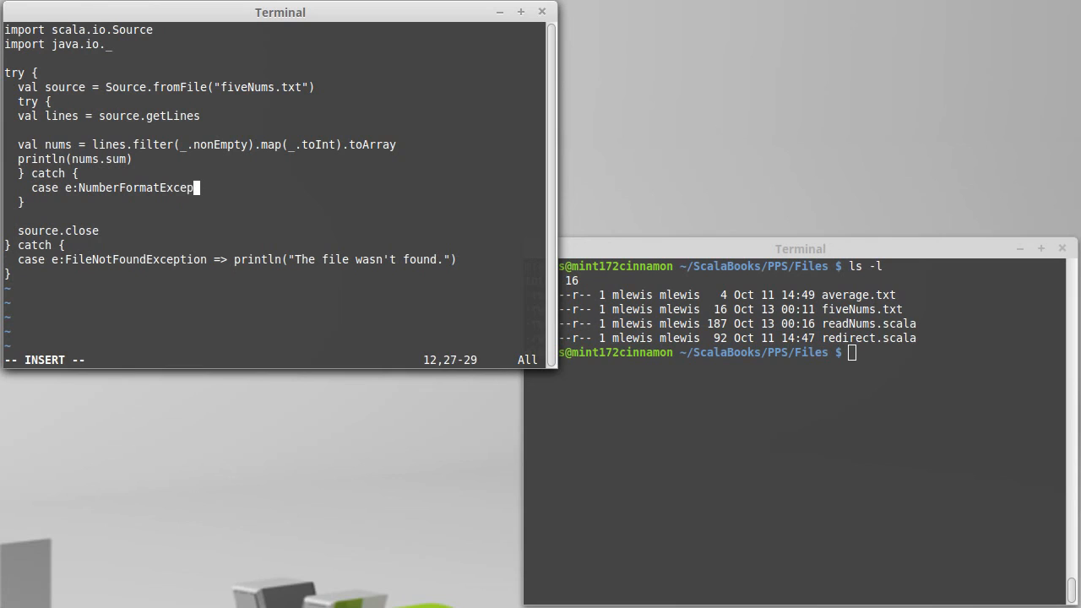
pyautogui.write('tion')
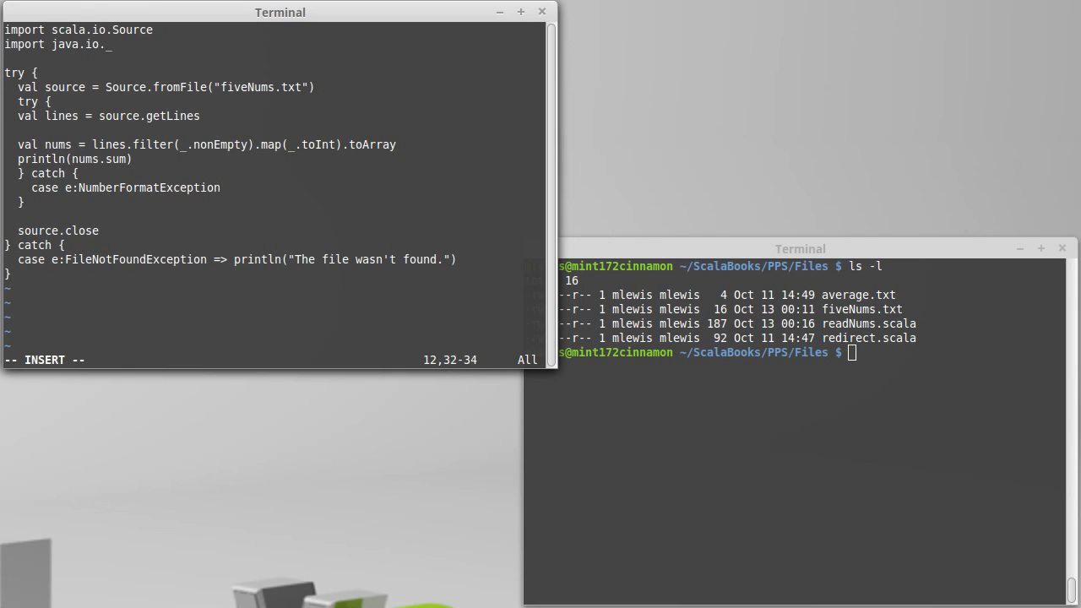
pyautogui.write('The fil')
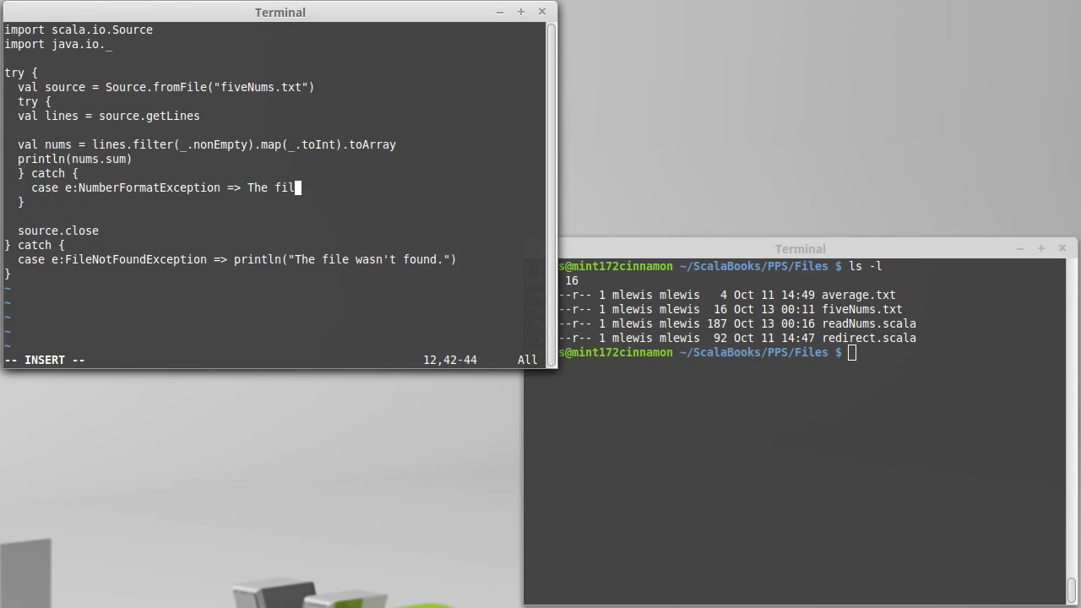
pyautogui.press('BackSpace')
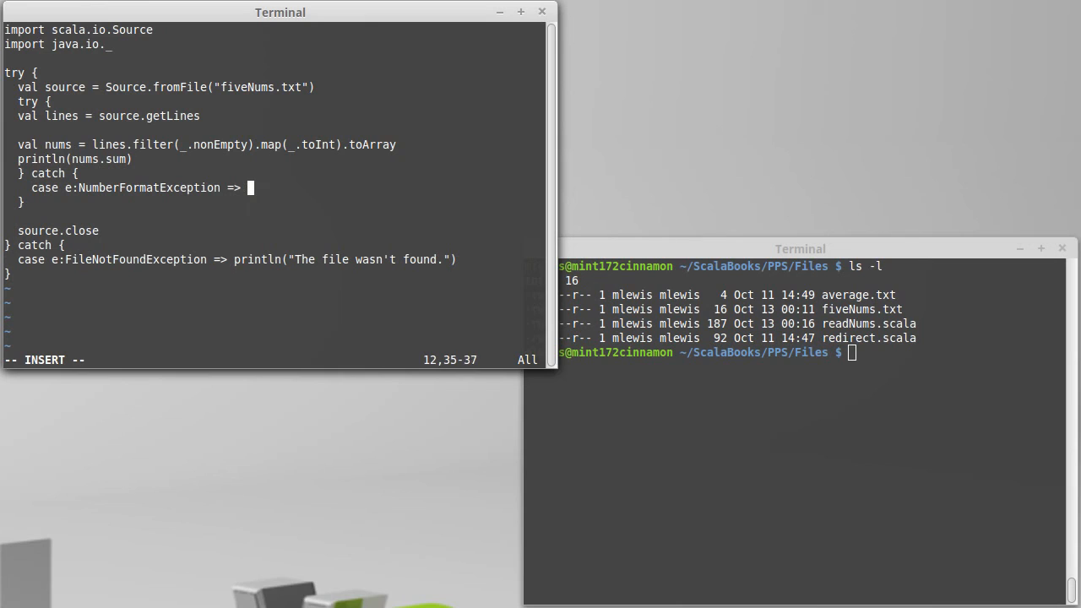
pyautogui.write('println')
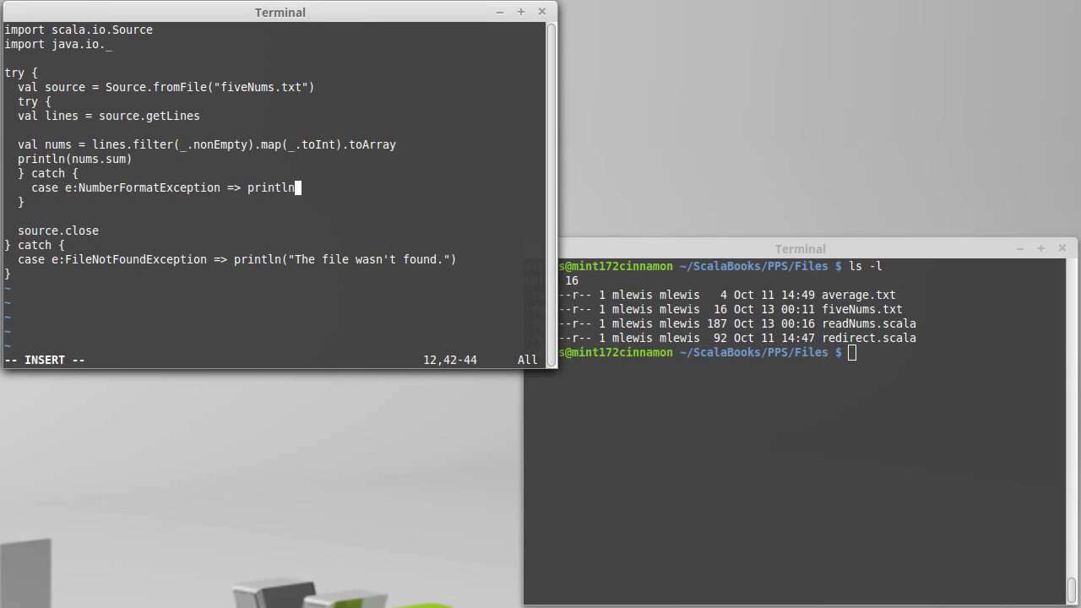
pyautogui.write('("The file c')
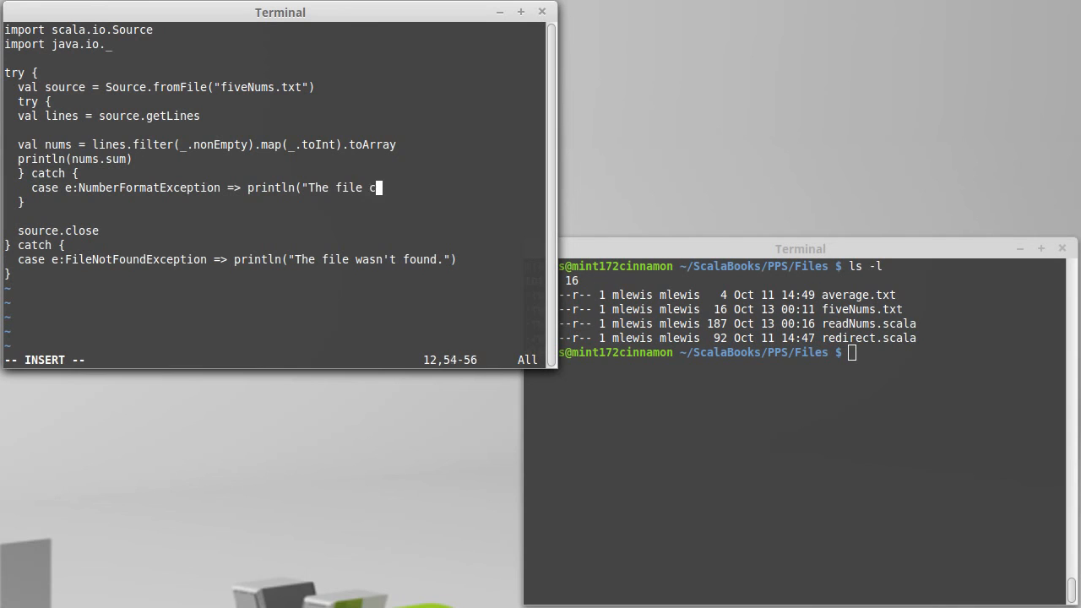
pyautogui.write('ontained a')
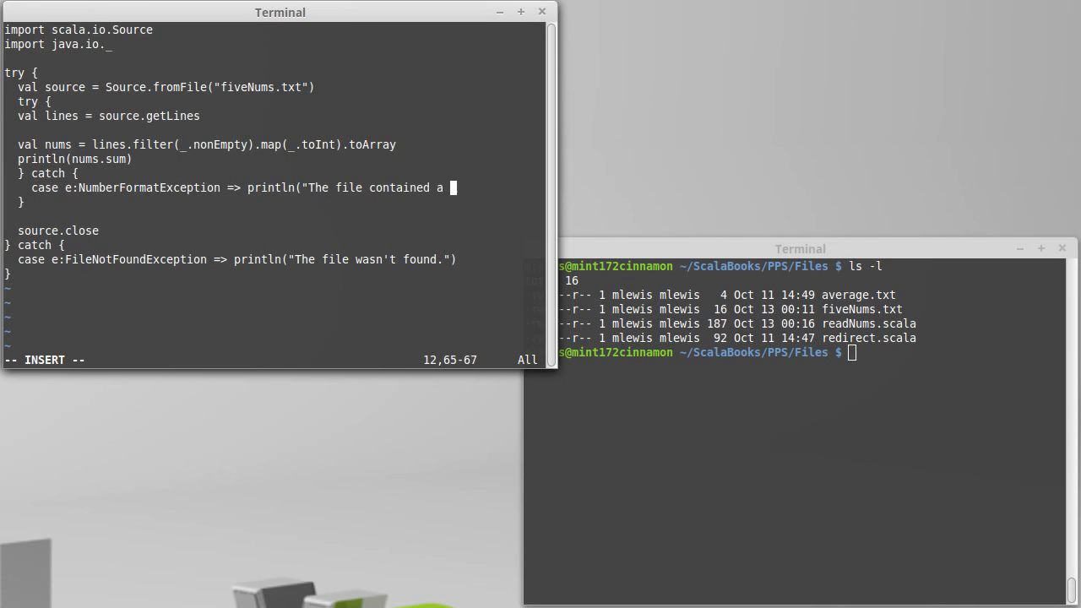
pyautogui.write('non-number.')
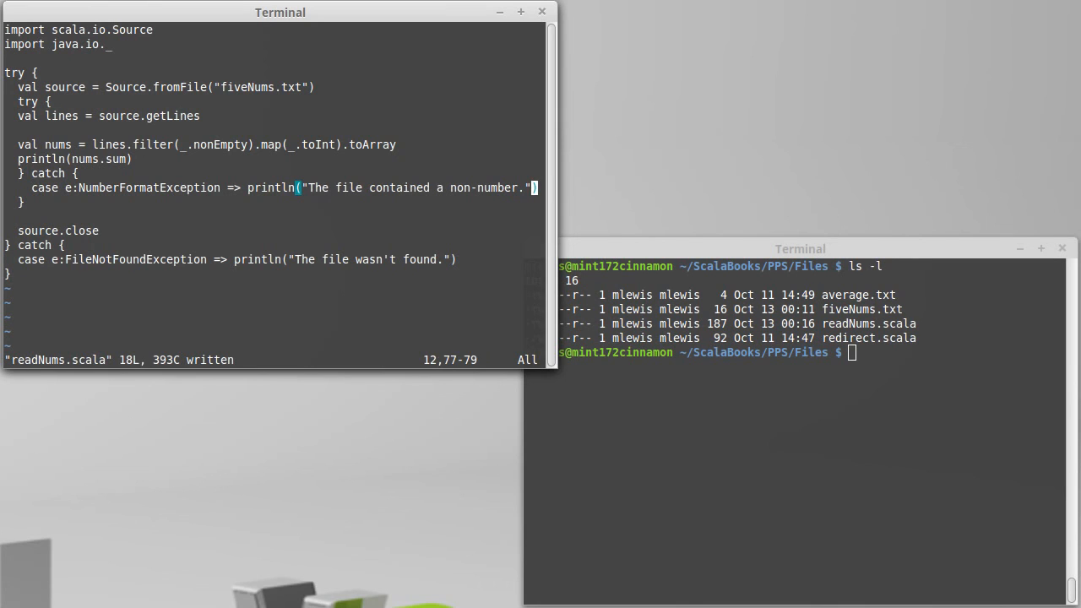
pyautogui.press('i')
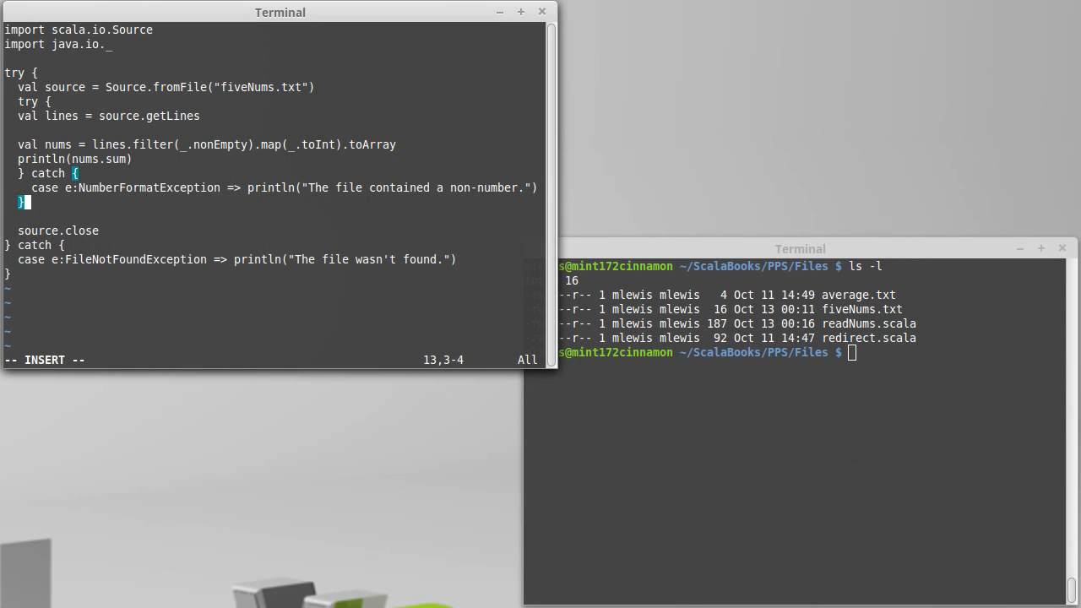
pyautogui.write('finally {')
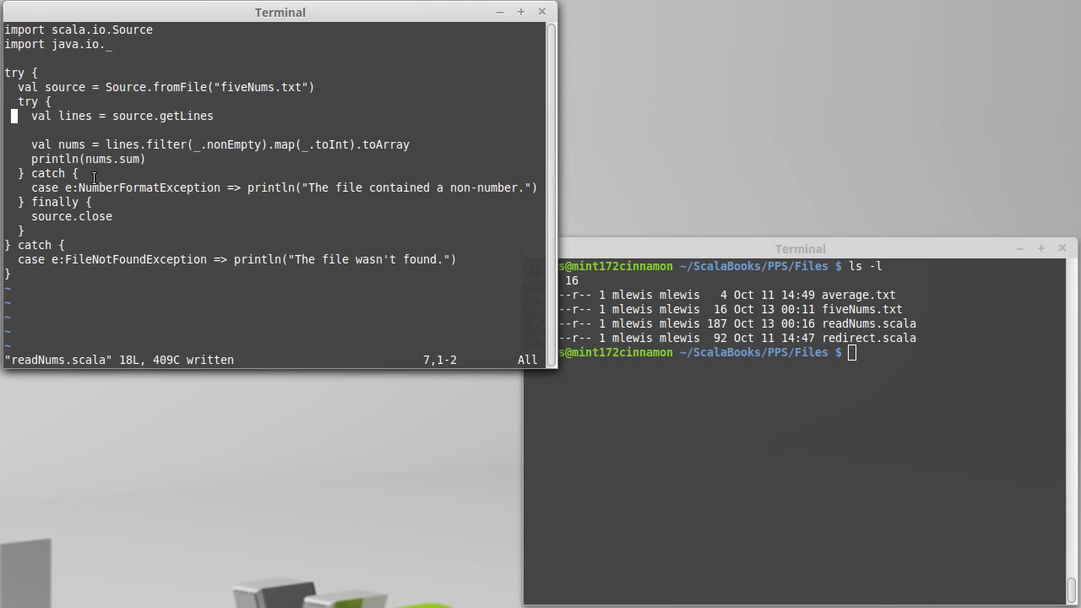
pyautogui.moveTo(124, 188)
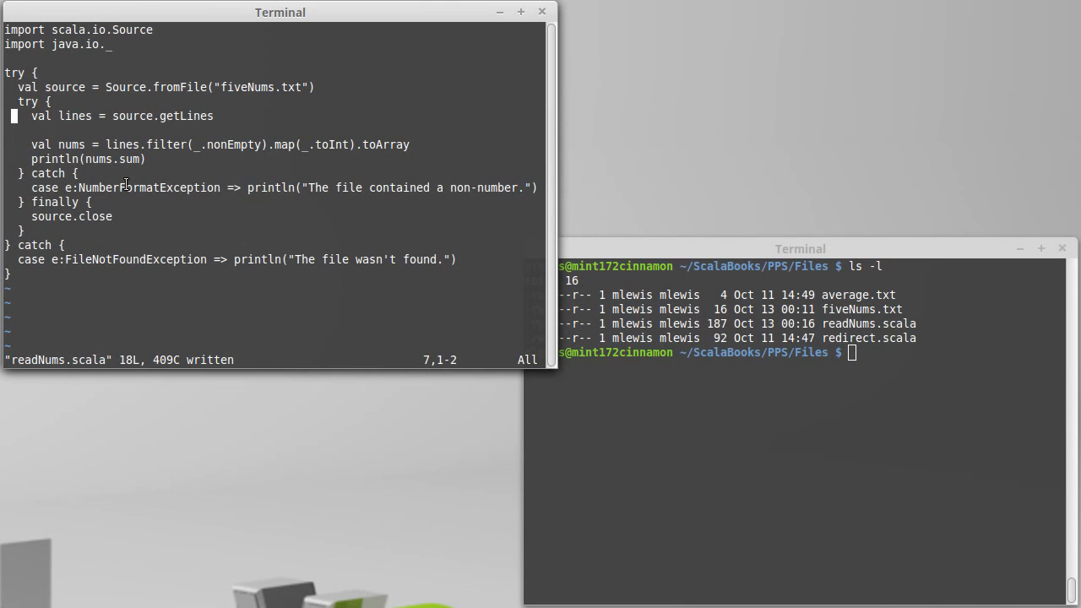